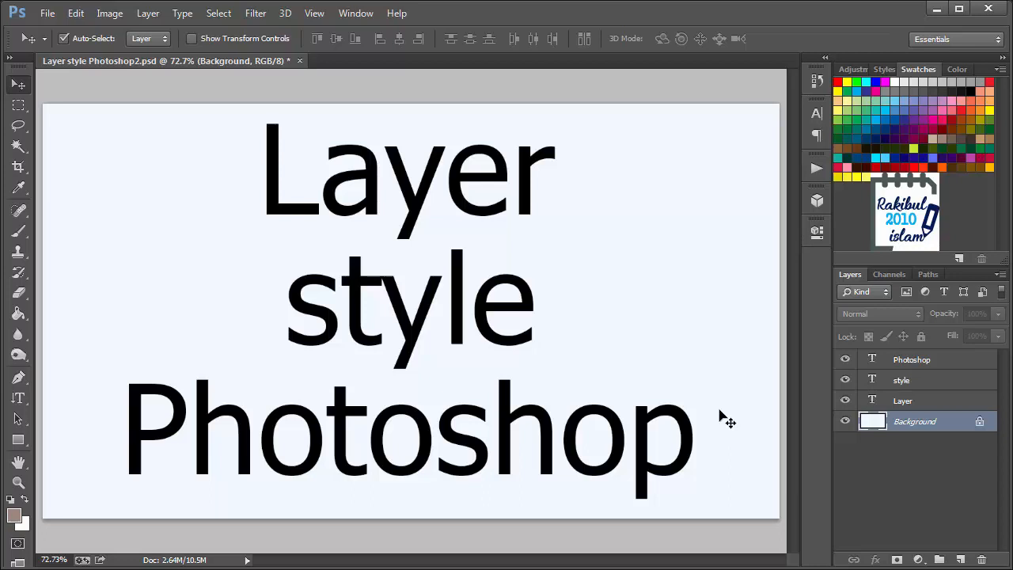
pyautogui.moveTo(691, 382)
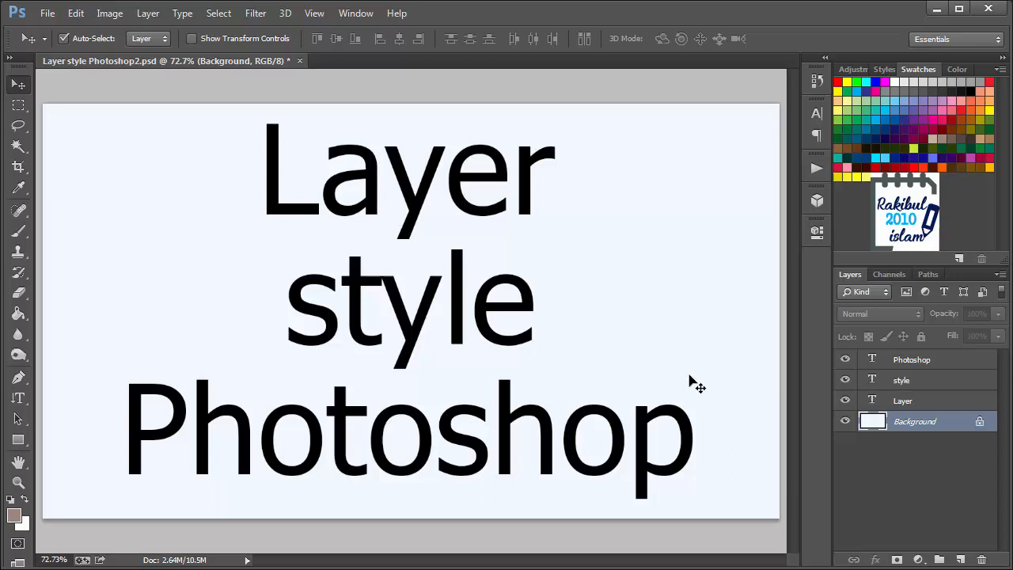
# - Make the 'Layer' text layer active in the Layers panel
pyautogui.click(903, 401)
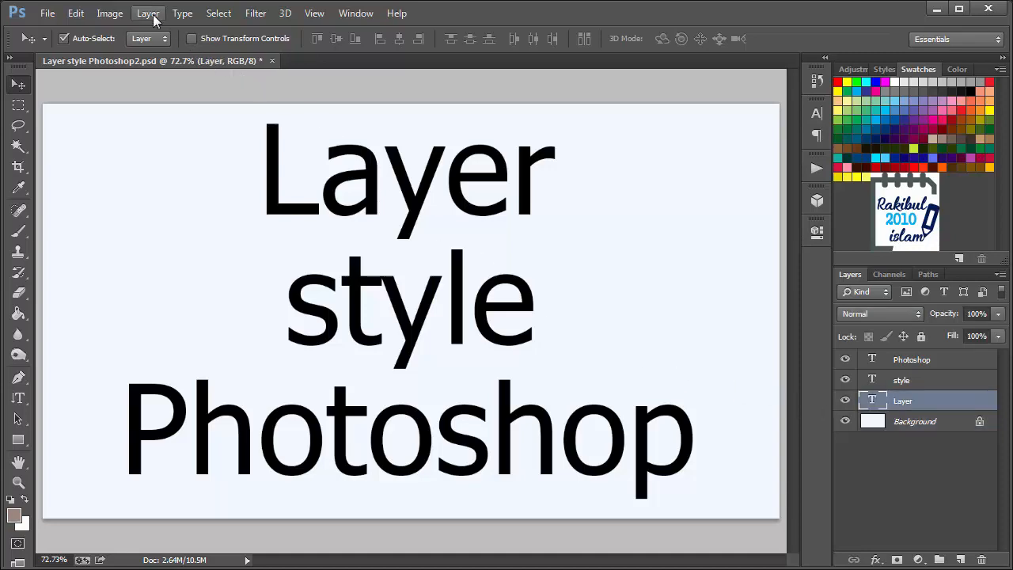
# - Show the Layer Style submenu of effects for the 'Layer' text
pyautogui.click(148, 12)
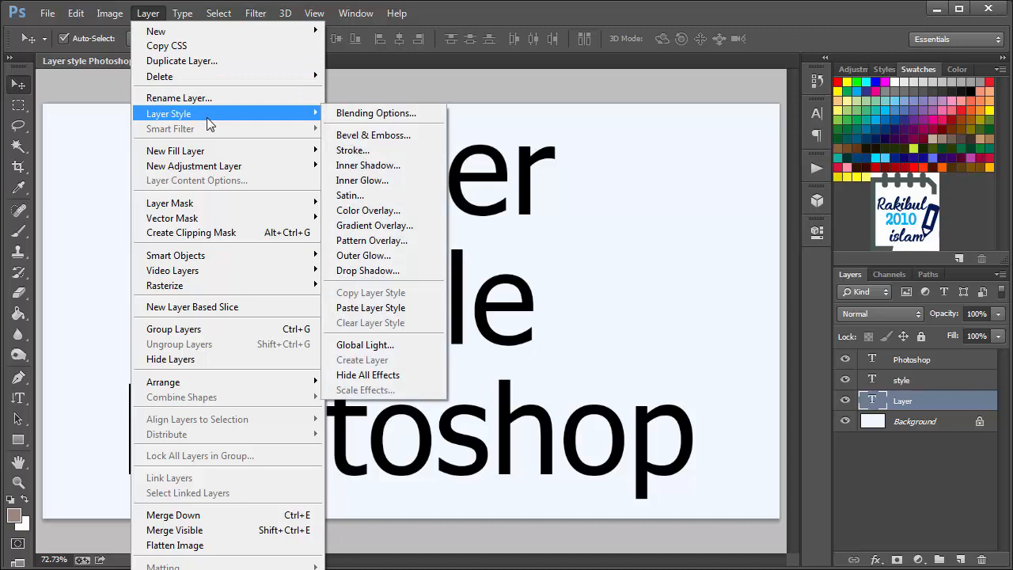
pyautogui.moveTo(372, 224)
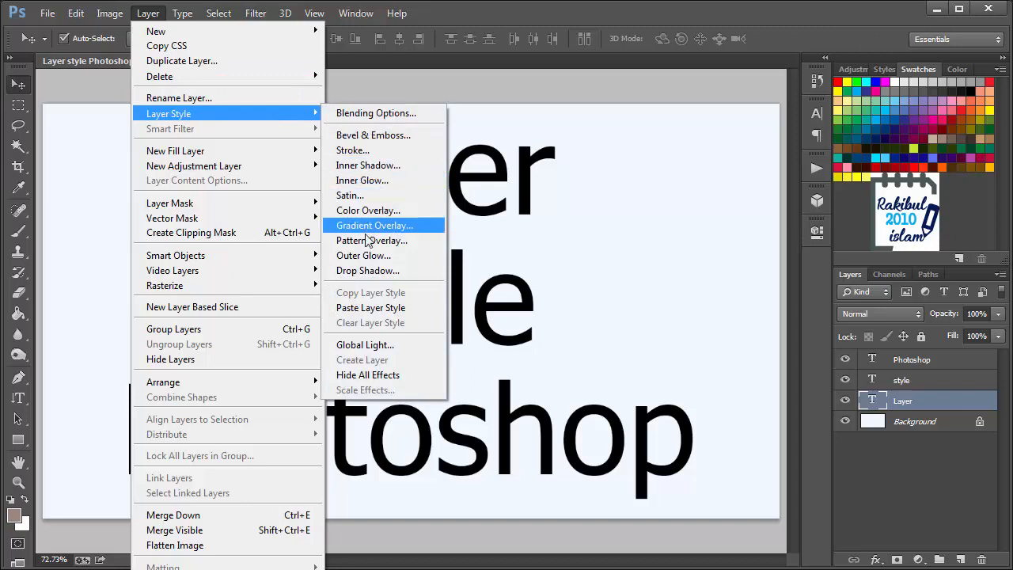
pyautogui.moveTo(364, 255)
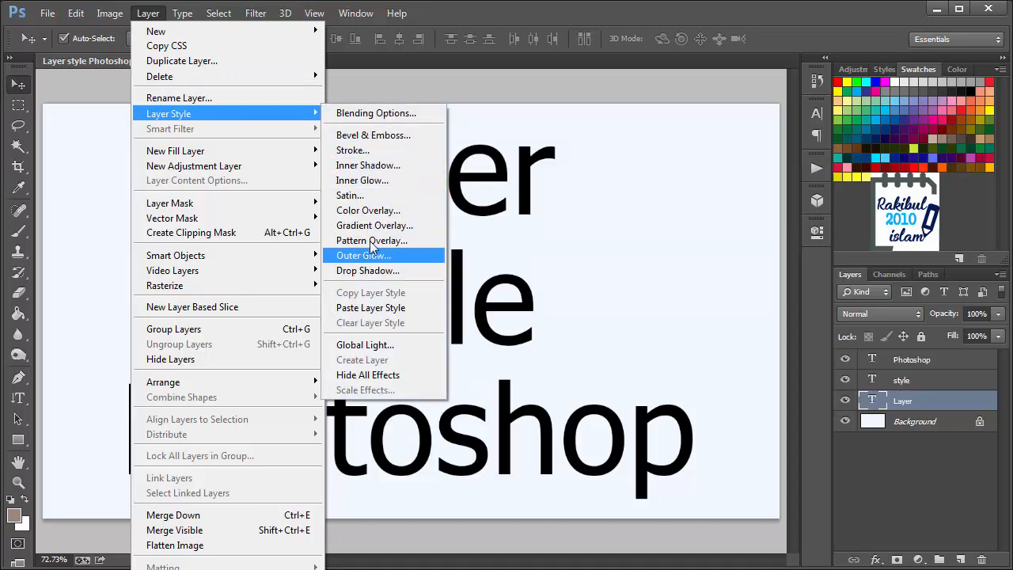
pyautogui.moveTo(374, 135)
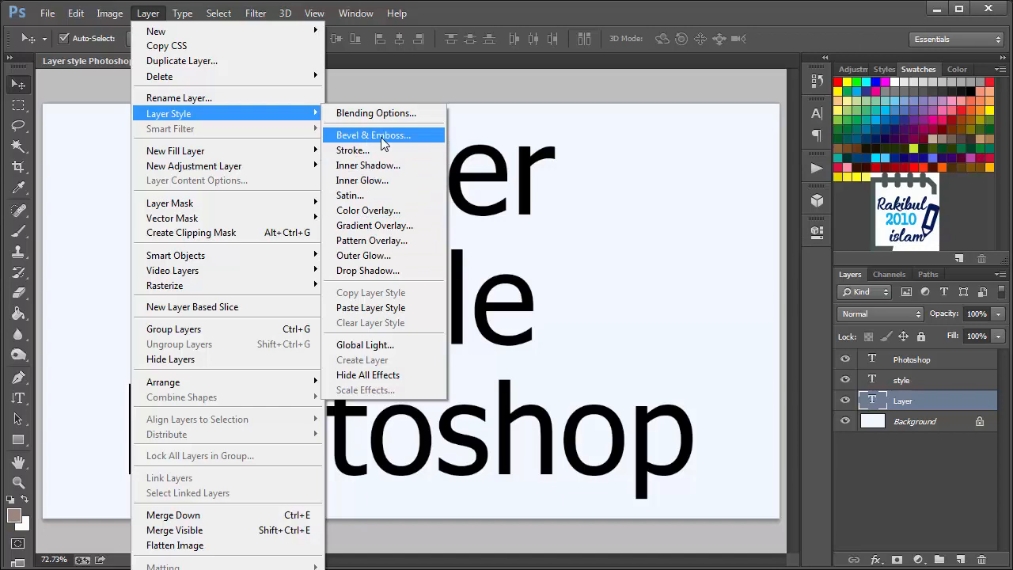
# - Enable Bevel & Emboss on the 'Layer' text at defaults, toggling inner glow and the bevel along the way
pyautogui.click(374, 135)
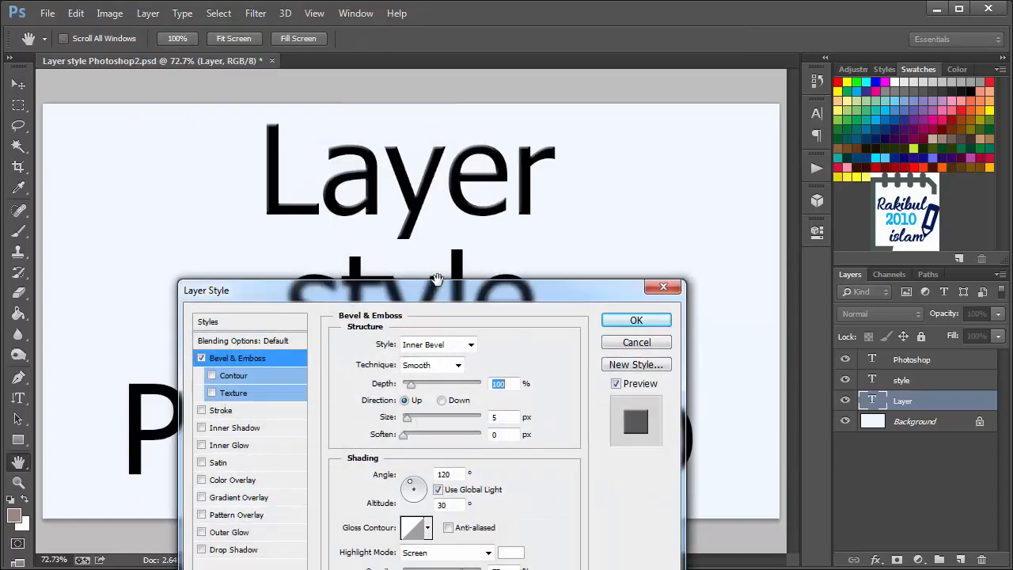
pyautogui.moveTo(437, 290); pyautogui.dragTo(437, 250)
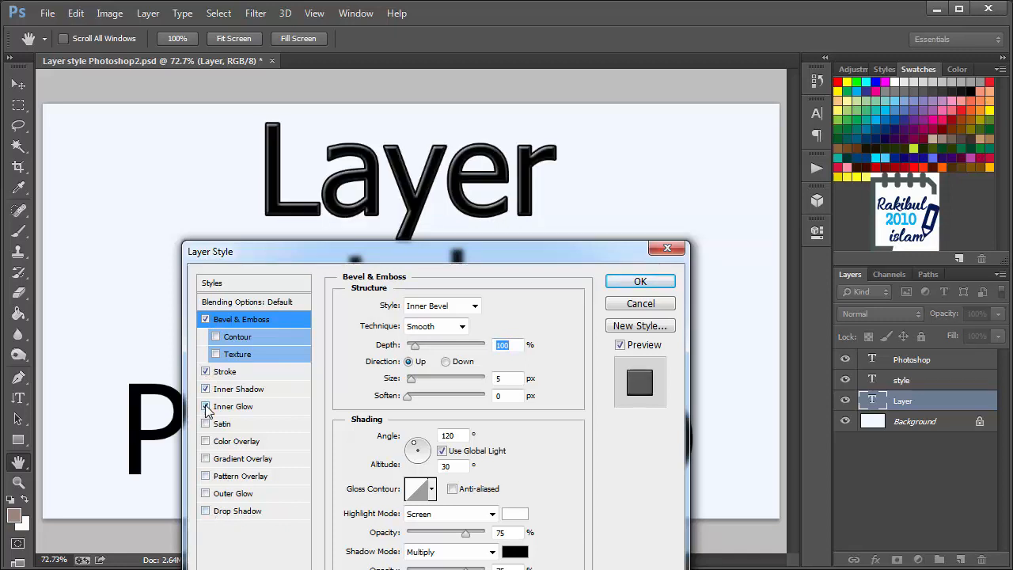
pyautogui.click(206, 440)
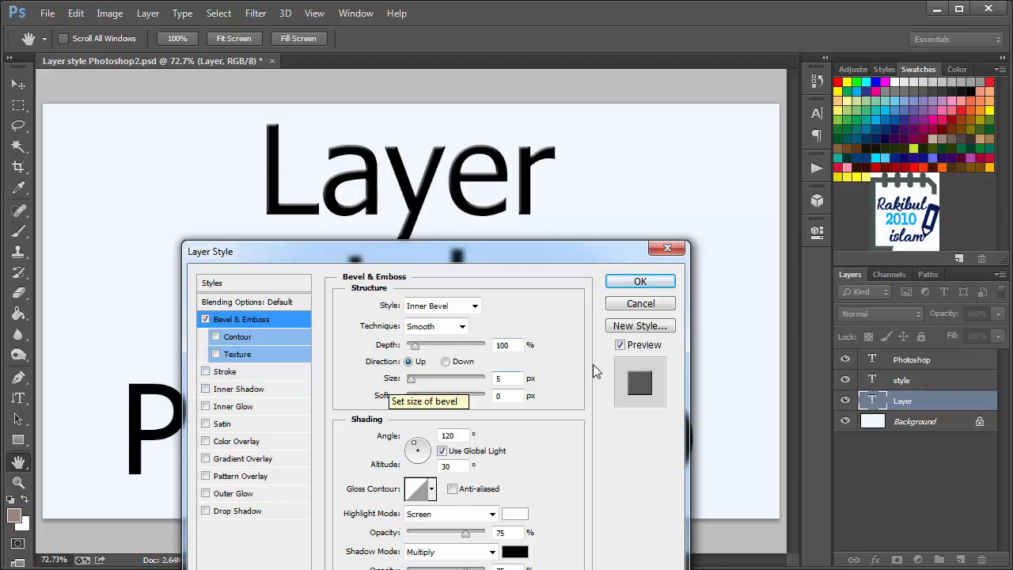
pyautogui.click(205, 320)
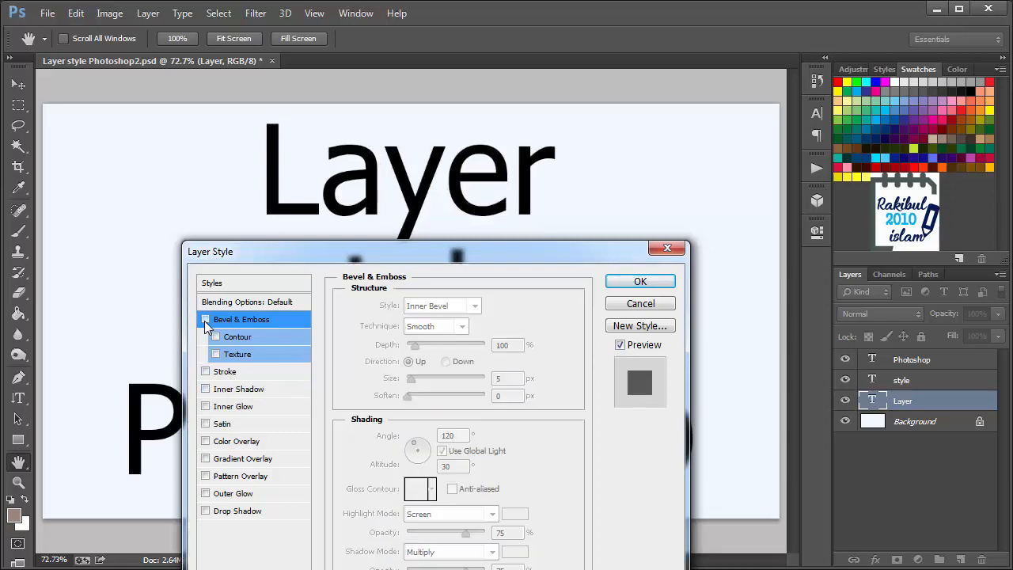
pyautogui.click(206, 320)
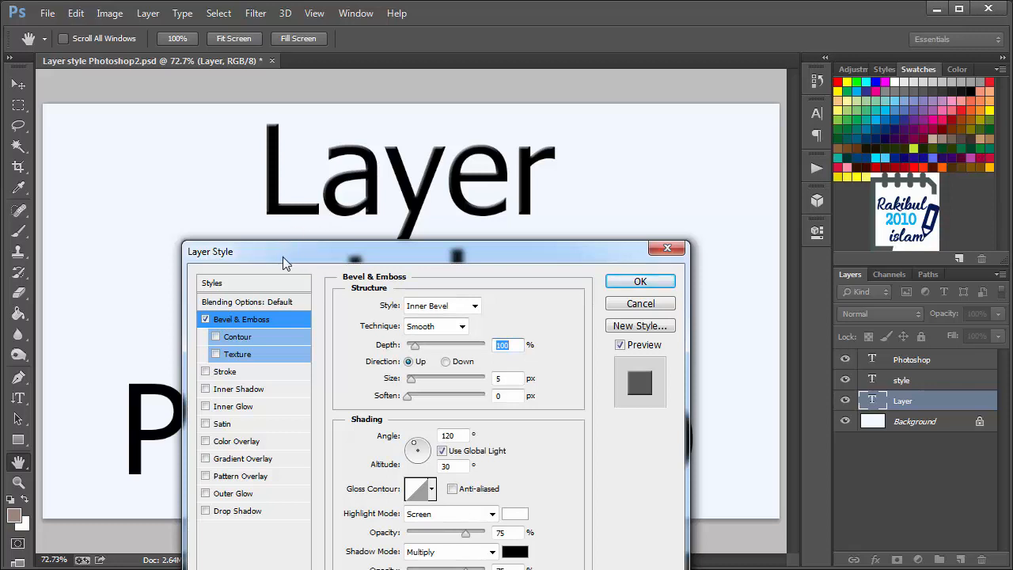
pyautogui.moveTo(428, 232)
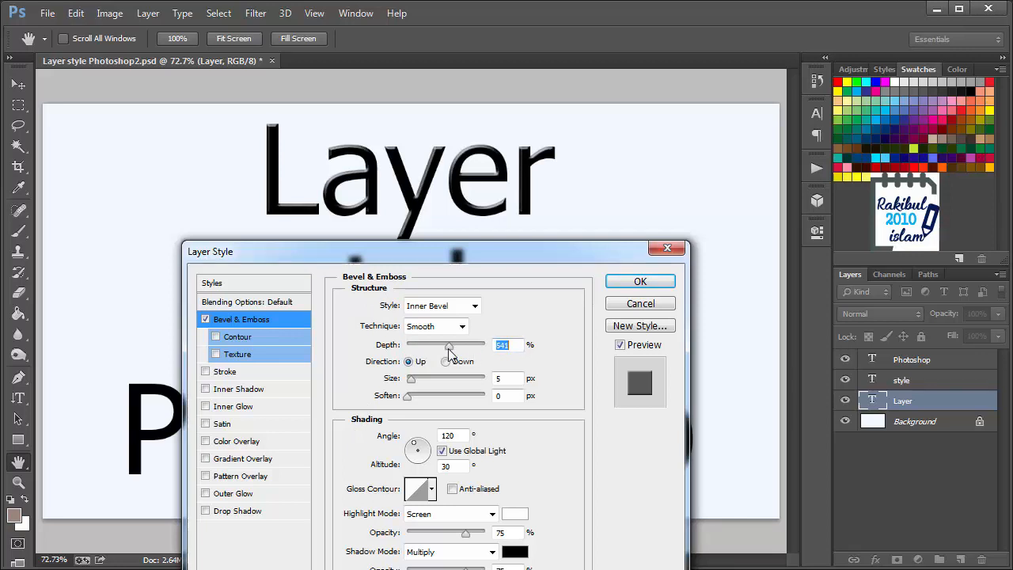
# - Set the bevel depth to 776% and its size to 9 px
pyautogui.moveTo(449, 345); pyautogui.dragTo(468, 346)
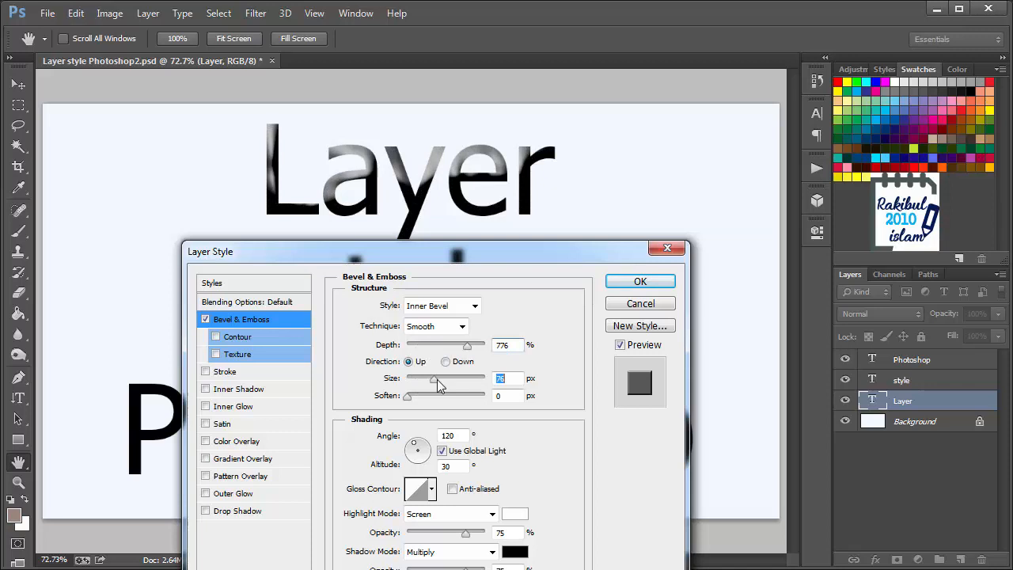
pyautogui.moveTo(440, 381); pyautogui.dragTo(420, 381)
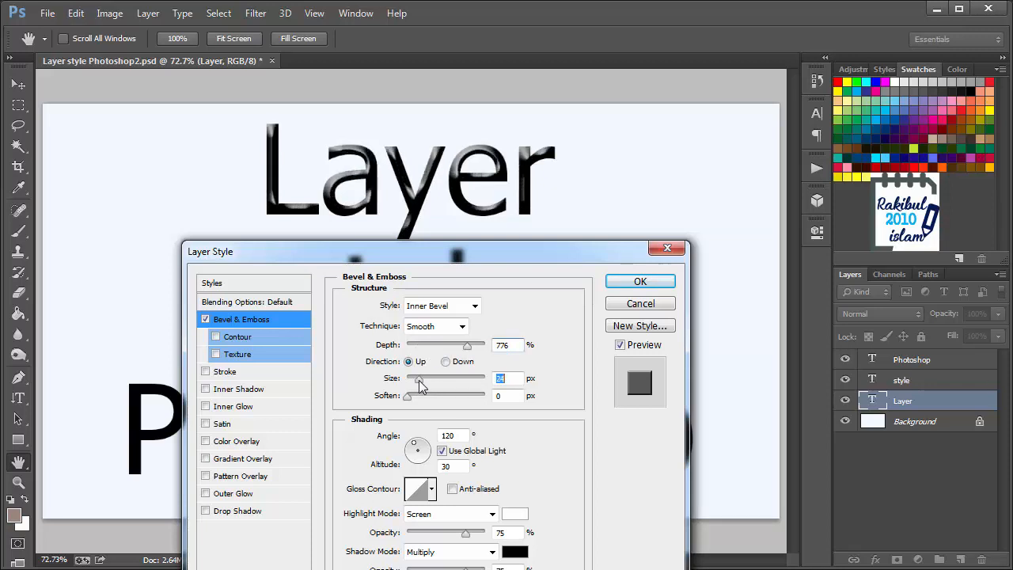
pyautogui.moveTo(418, 379); pyautogui.dragTo(412, 378)
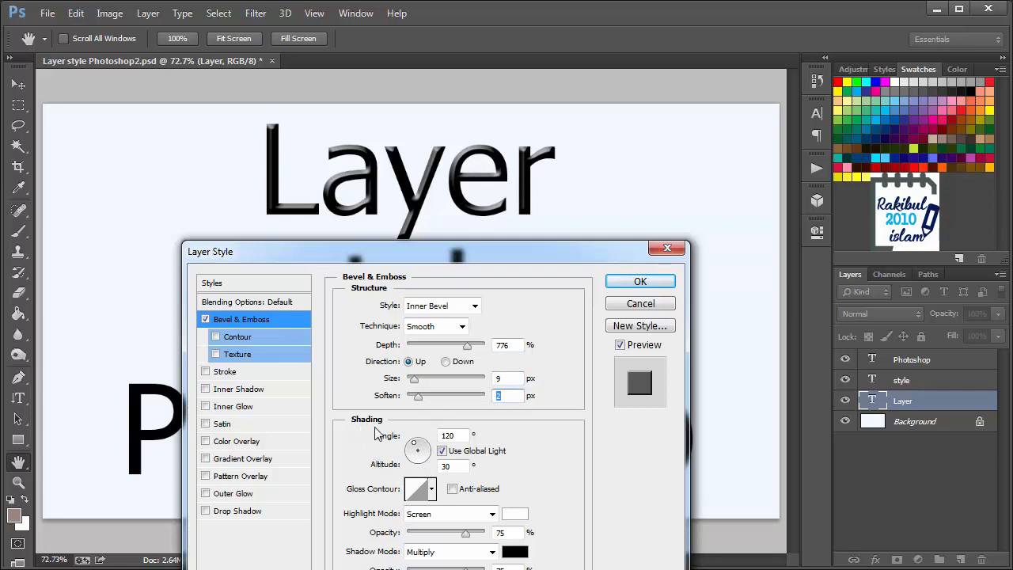
pyautogui.moveTo(431, 497)
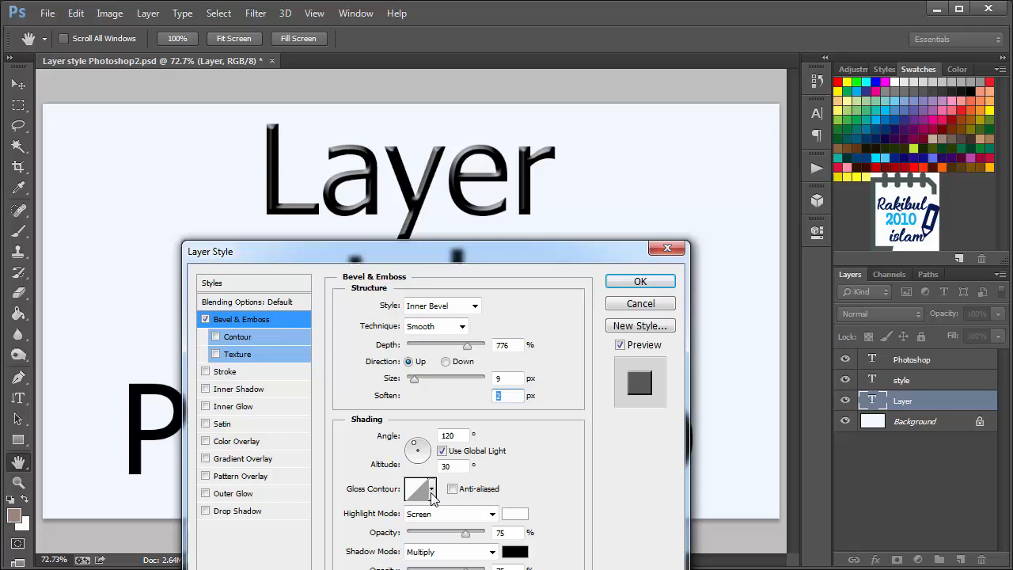
# - Choose a new gloss contour and make the bevel highlight colour red
pyautogui.click(421, 488)
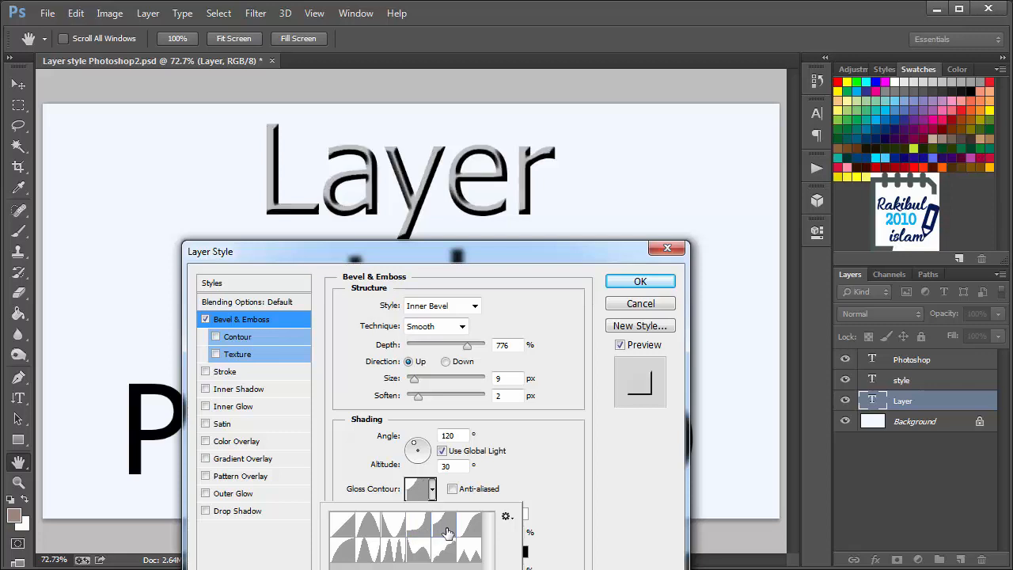
pyautogui.moveTo(576, 475)
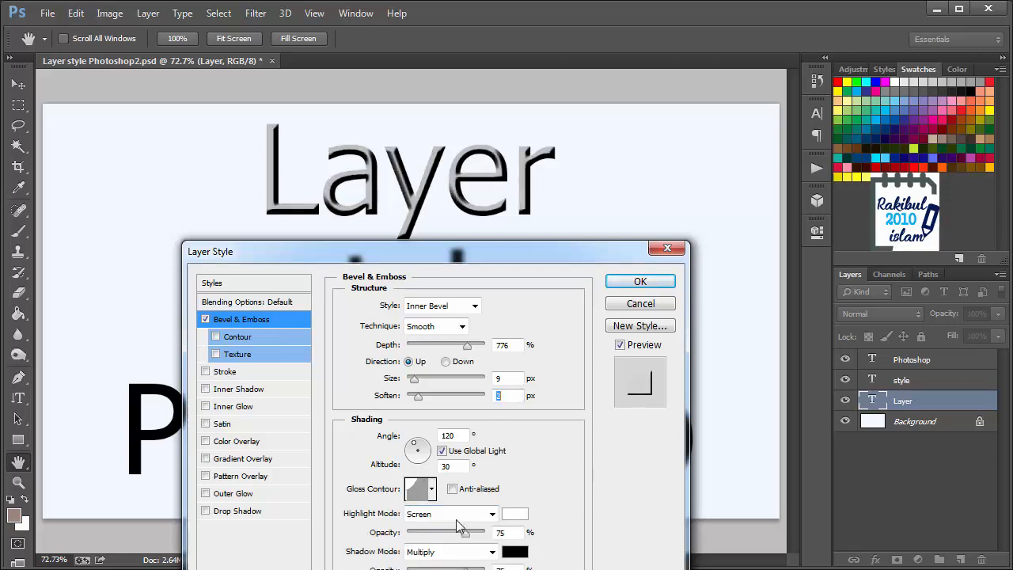
pyautogui.click(515, 513)
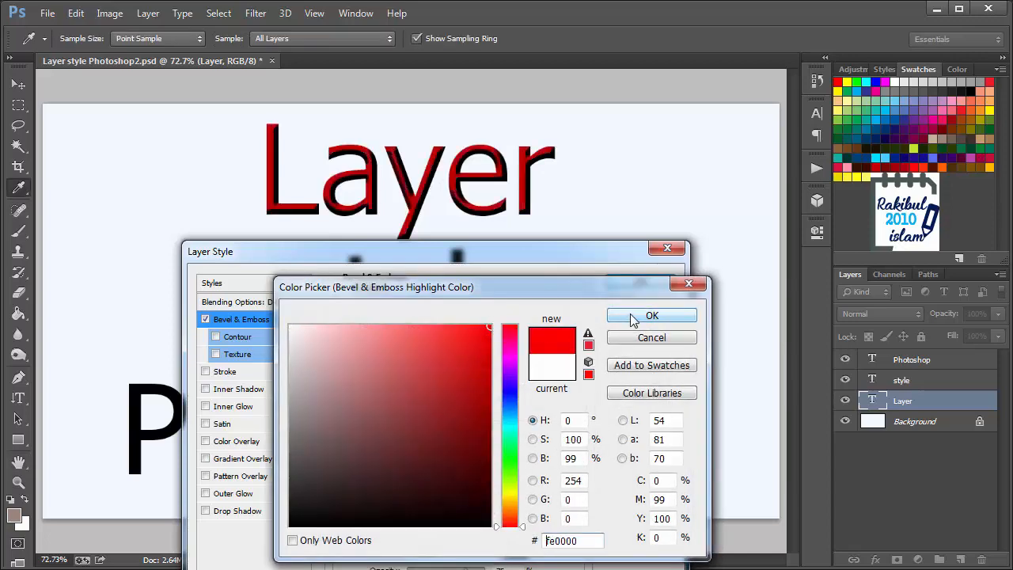
pyautogui.click(652, 315)
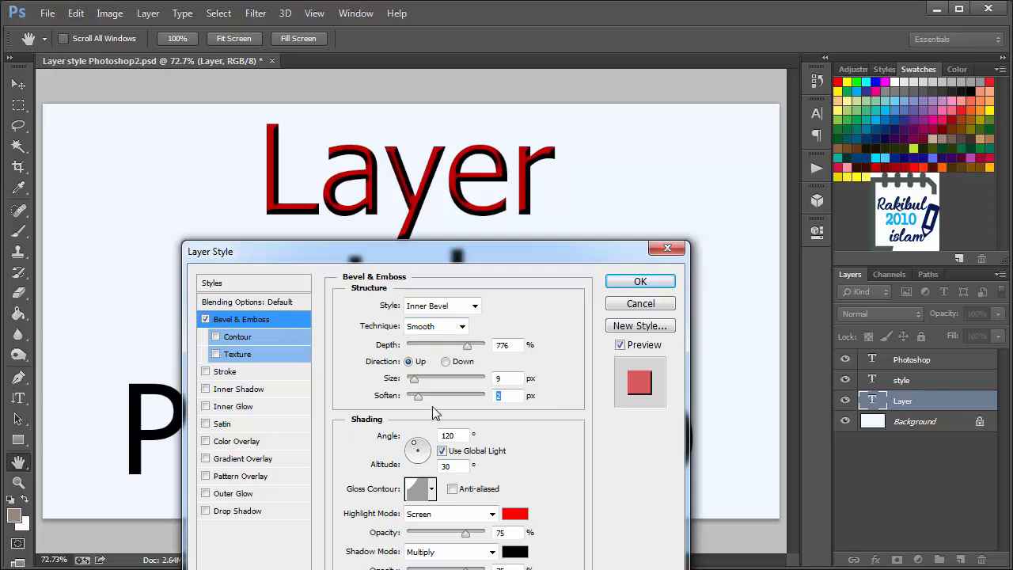
pyautogui.moveTo(469, 351)
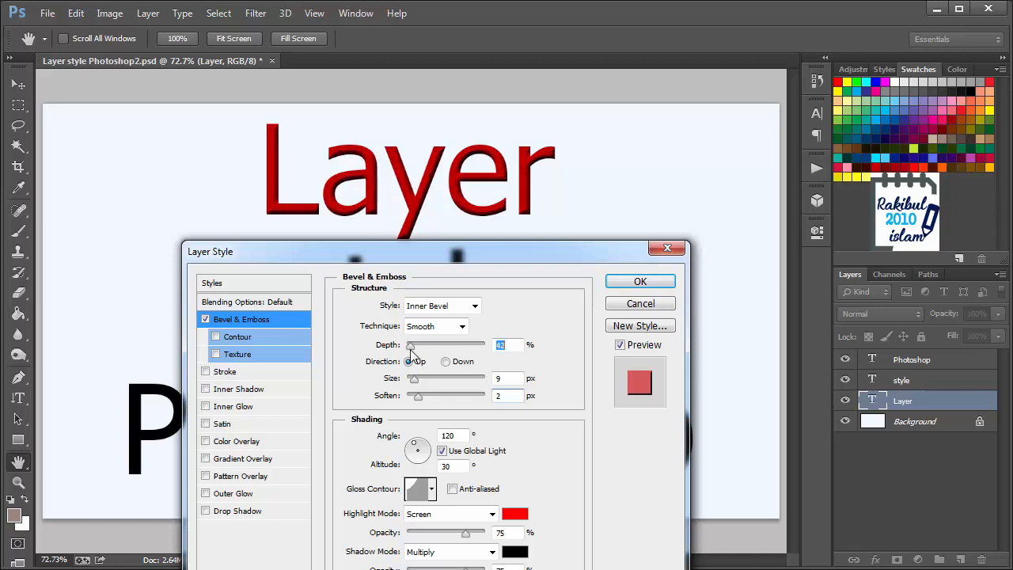
pyautogui.moveTo(414, 355)
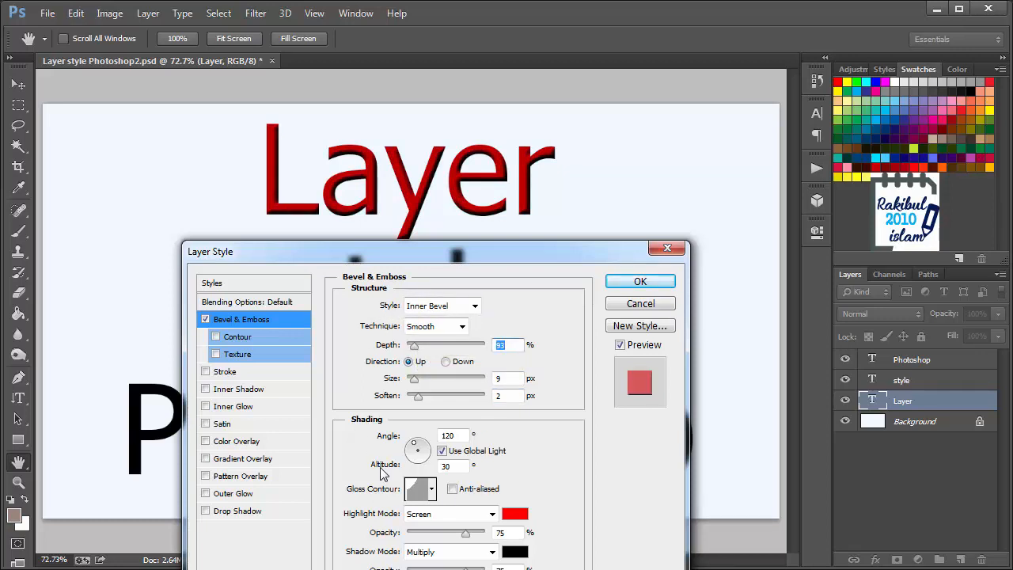
pyautogui.moveTo(347, 387)
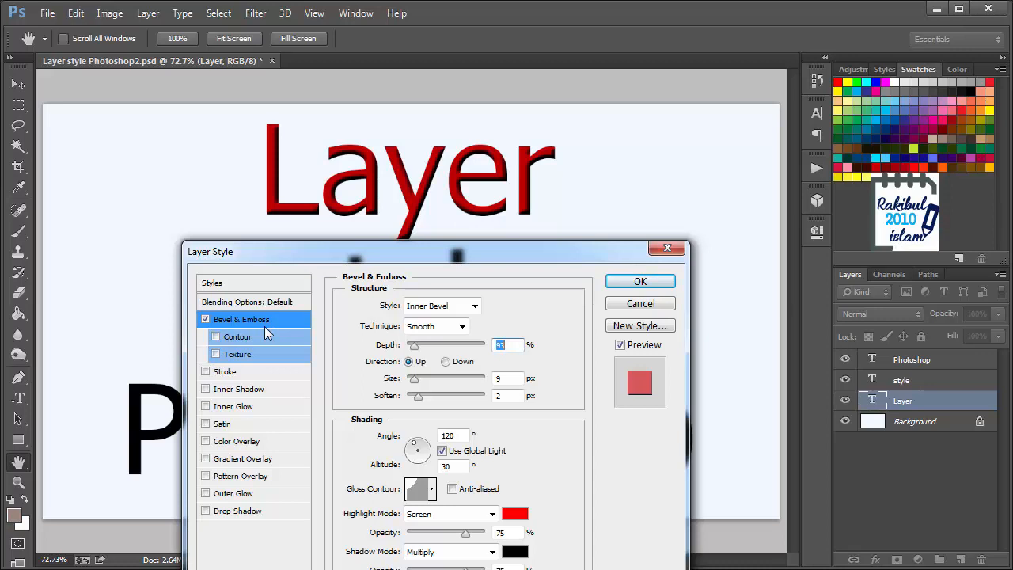
# - Add a grey texture pattern to the bevel with its scale reduced to 25%
pyautogui.click(215, 355)
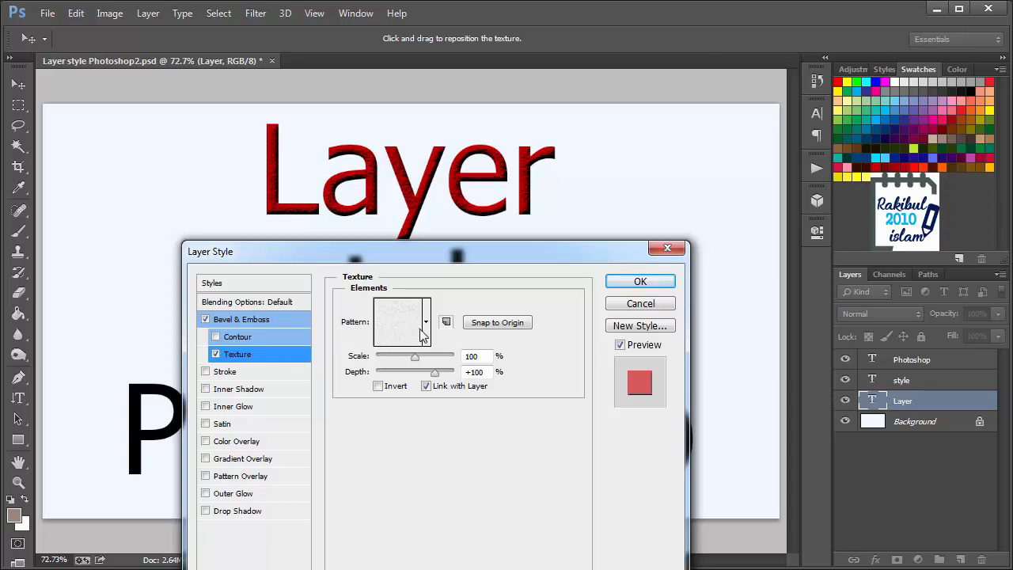
pyautogui.click(426, 323)
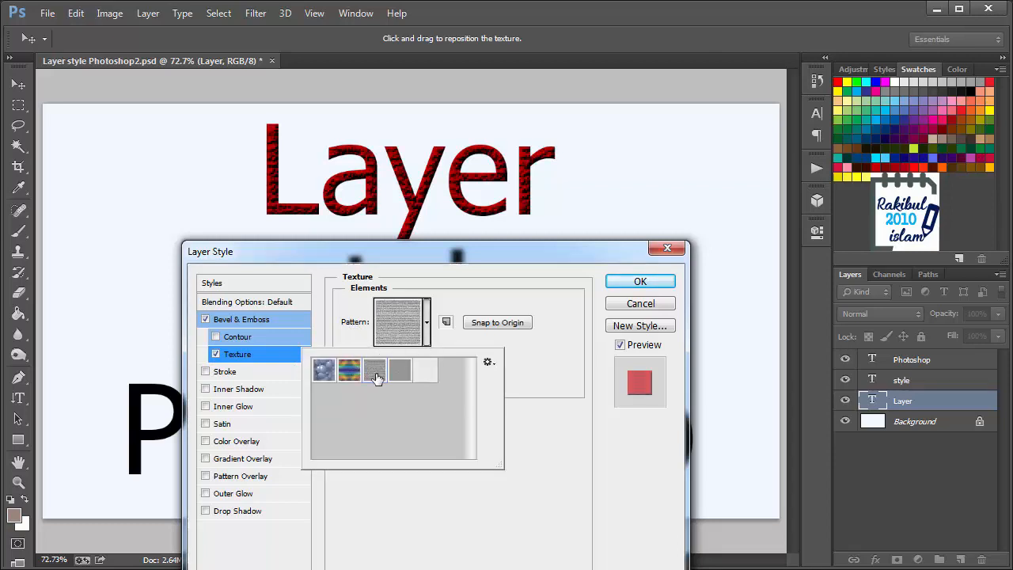
pyautogui.click(399, 371)
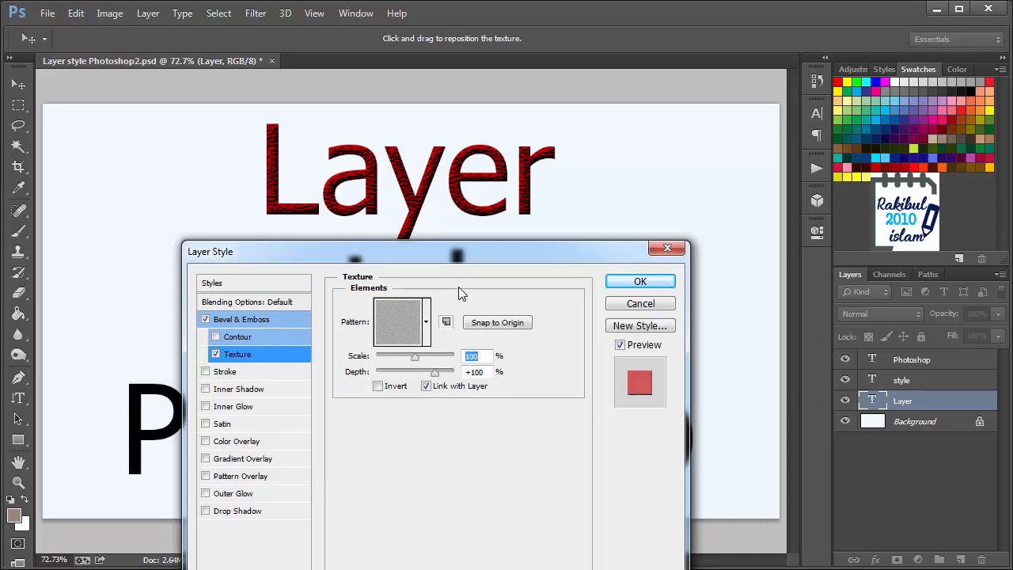
pyautogui.moveTo(415, 356); pyautogui.dragTo(388, 357)
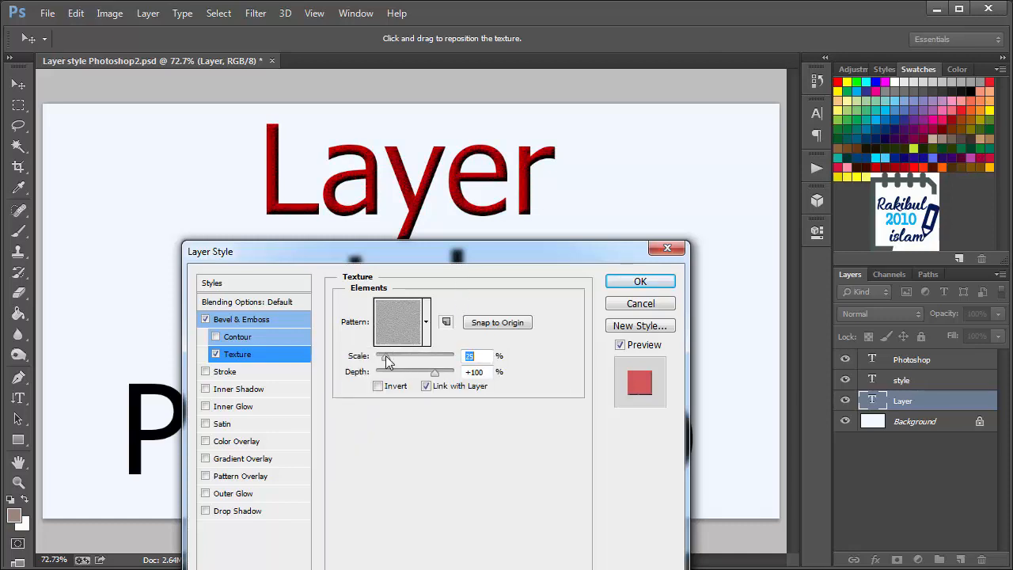
pyautogui.moveTo(388, 356); pyautogui.dragTo(389, 357)
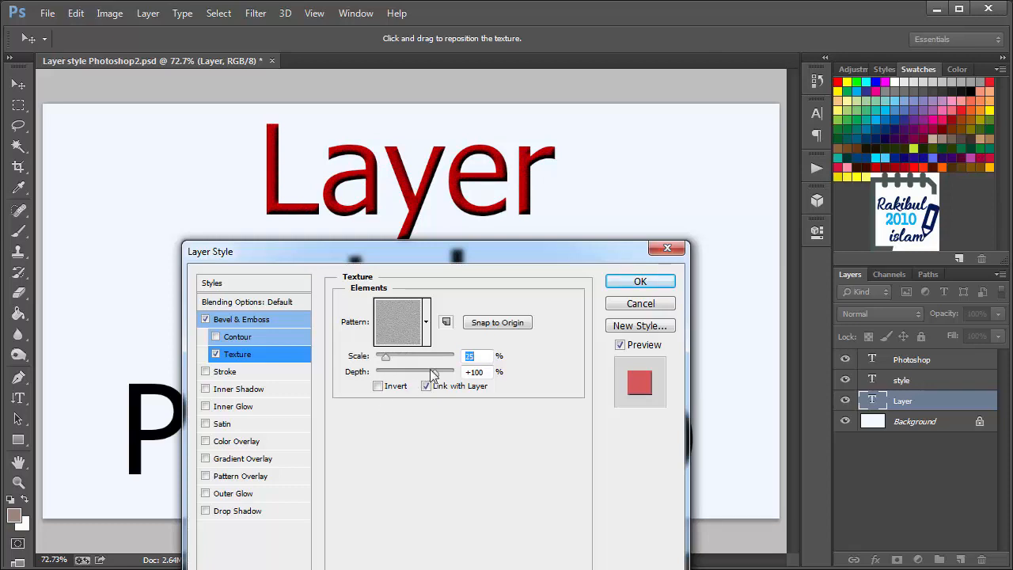
# - Fine-tune the texture depth to its final value
pyautogui.moveTo(451, 372); pyautogui.dragTo(396, 372)
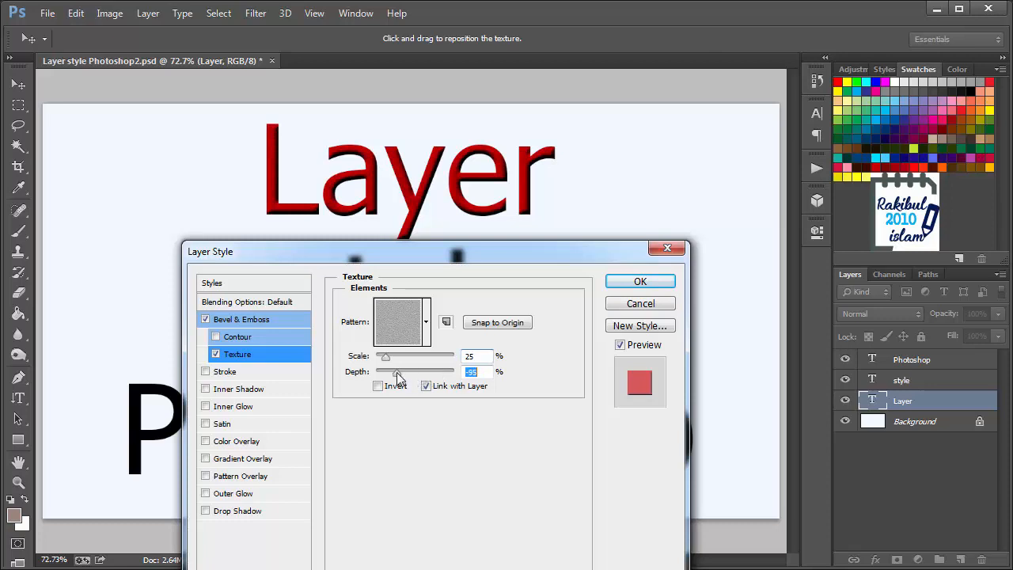
pyautogui.moveTo(396, 372); pyautogui.dragTo(406, 372)
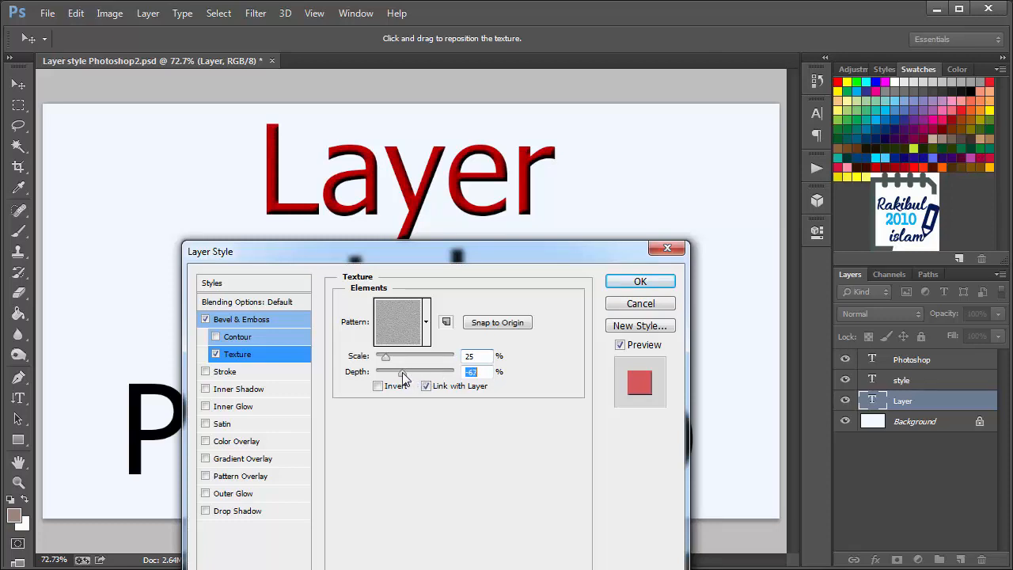
pyautogui.moveTo(386, 372); pyautogui.dragTo(410, 373)
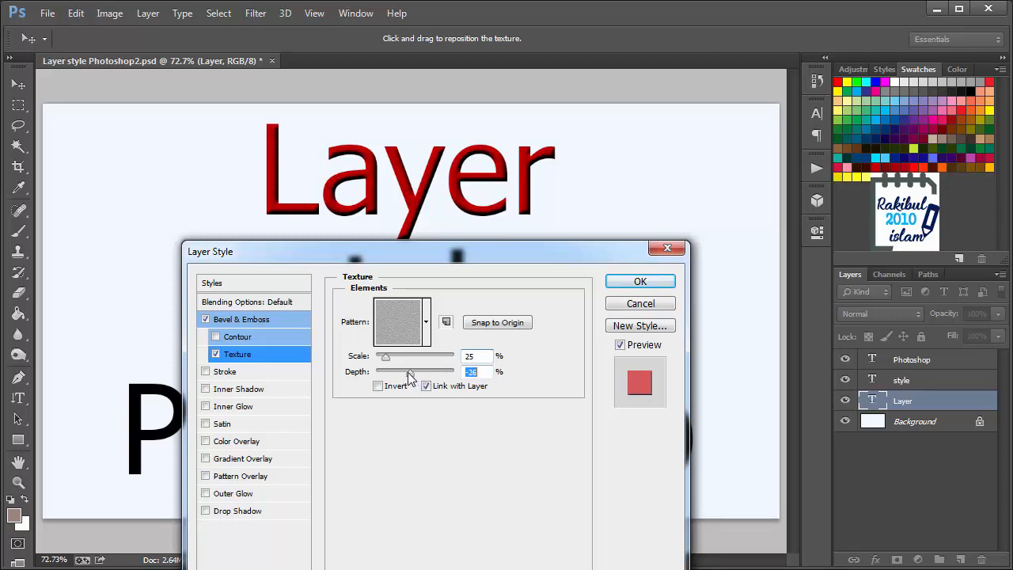
pyautogui.moveTo(411, 372); pyautogui.dragTo(409, 372)
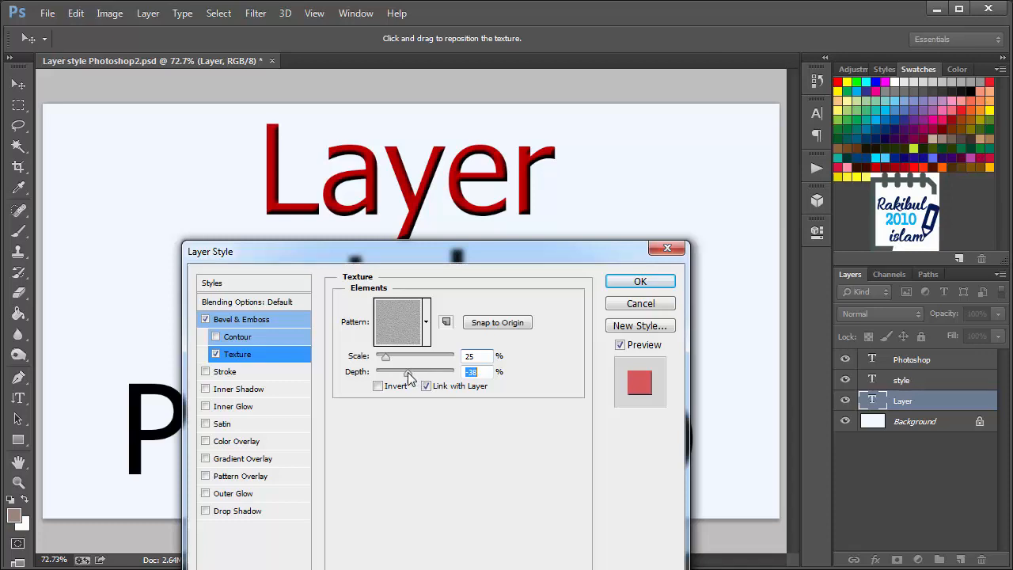
pyautogui.moveTo(411, 371); pyautogui.dragTo(428, 370)
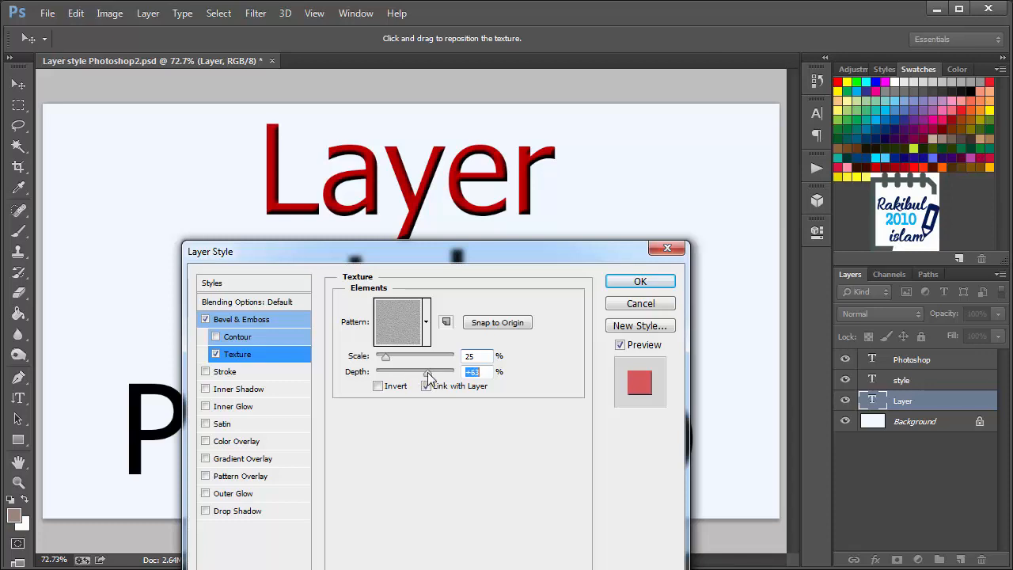
pyautogui.moveTo(434, 372); pyautogui.dragTo(418, 372)
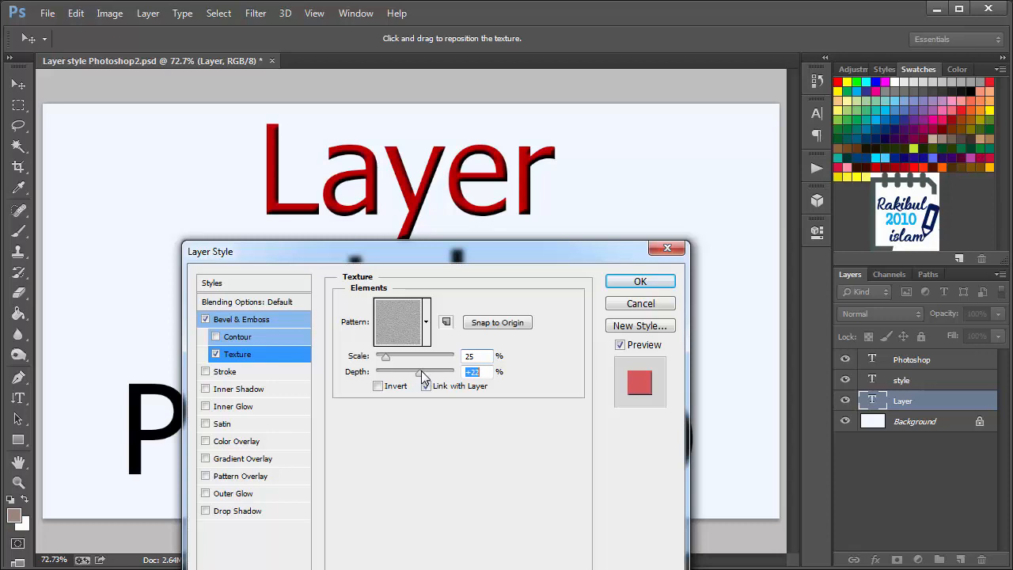
pyautogui.moveTo(420, 373); pyautogui.dragTo(422, 372)
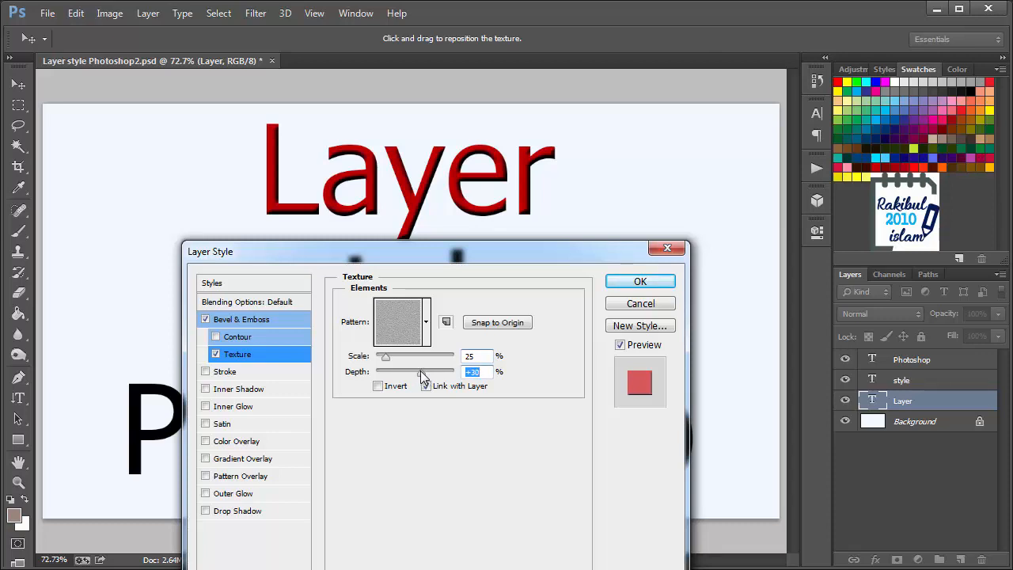
pyautogui.click(426, 387)
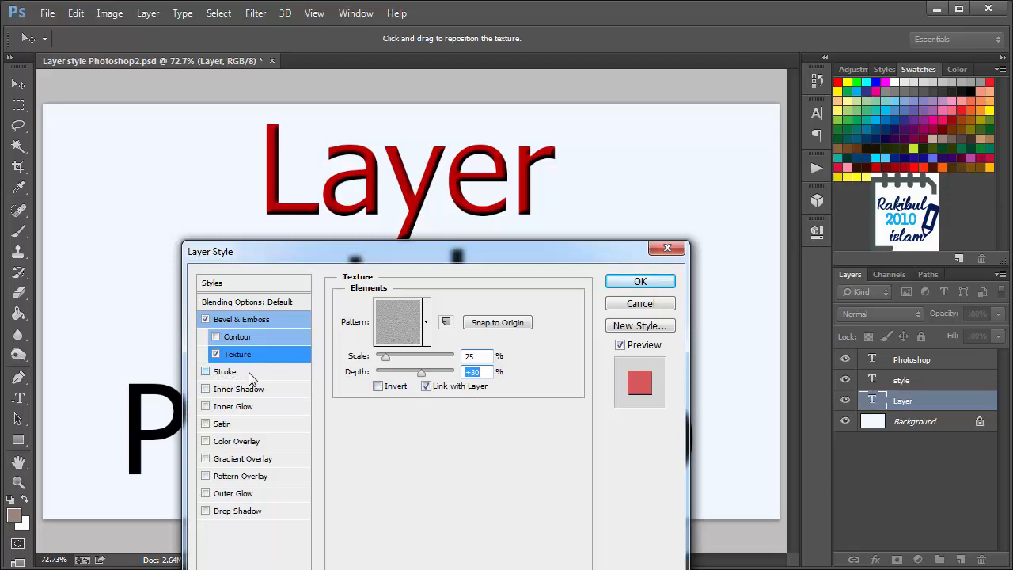
# - Add a blue 2 px outside stroke at 100% opacity around the 'Layer' text
pyautogui.click(225, 371)
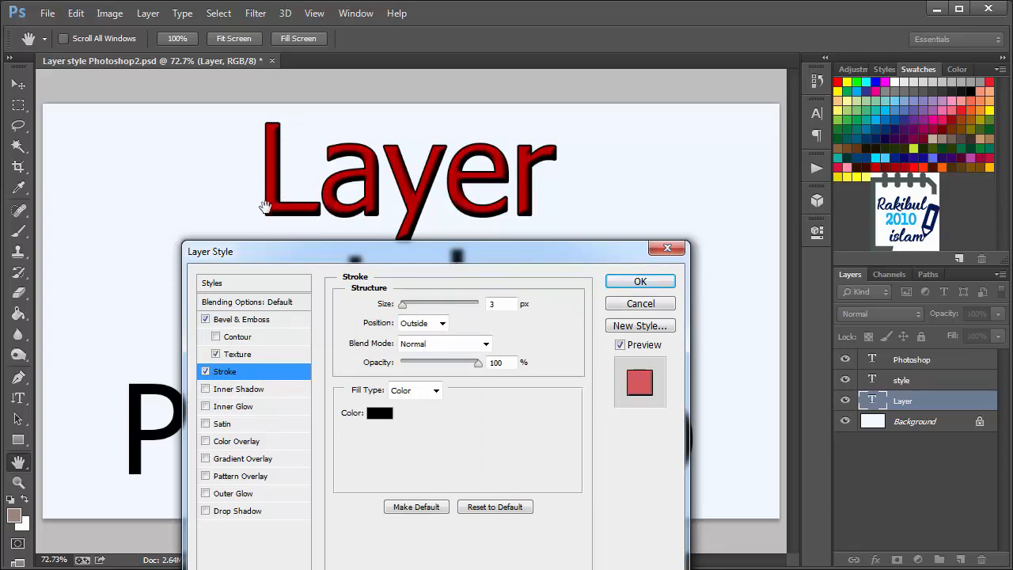
pyautogui.click(380, 412)
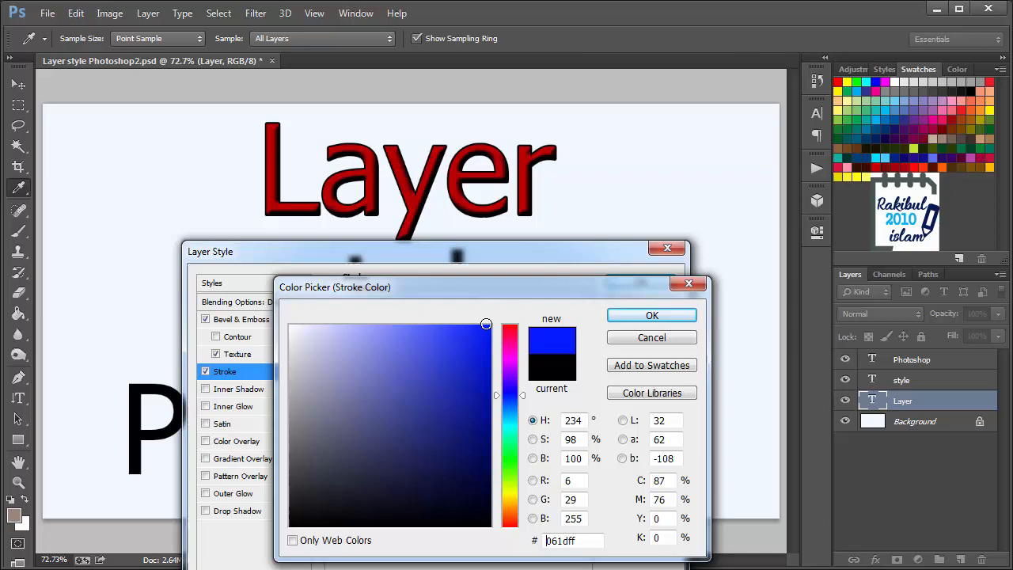
pyautogui.click(652, 315)
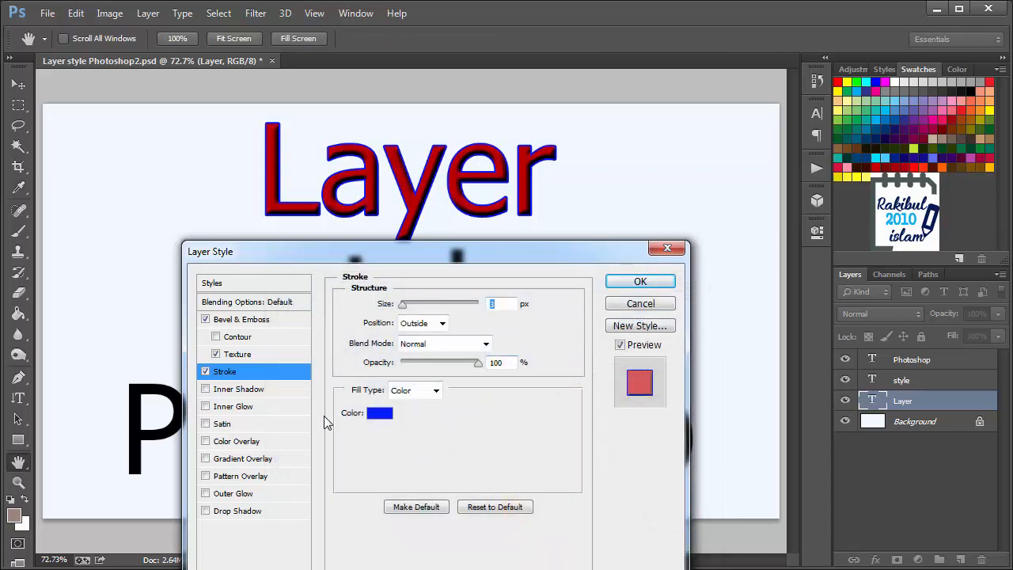
pyautogui.moveTo(386, 330)
pyautogui.write('2')
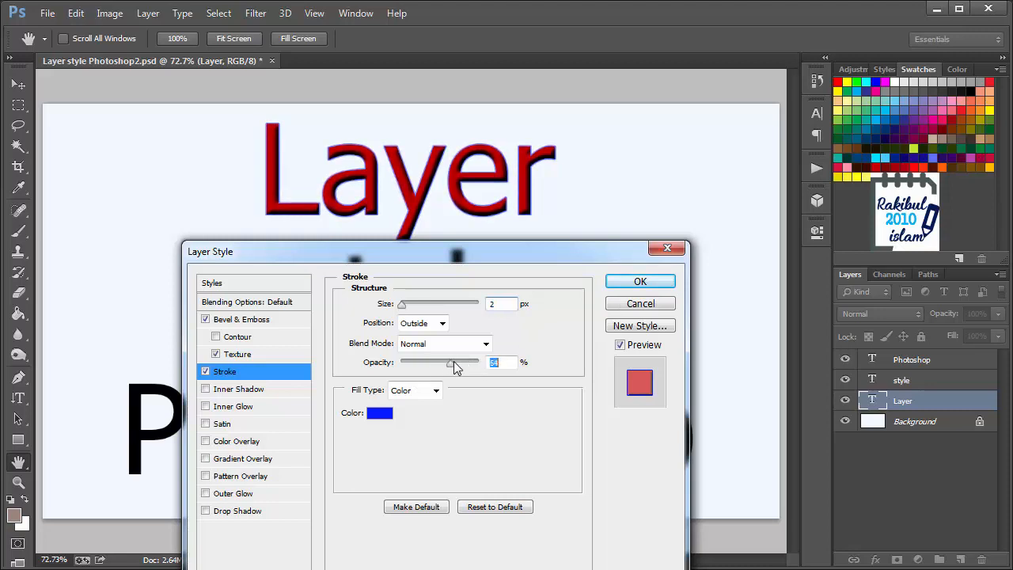
pyautogui.moveTo(452, 361); pyautogui.dragTo(479, 361)
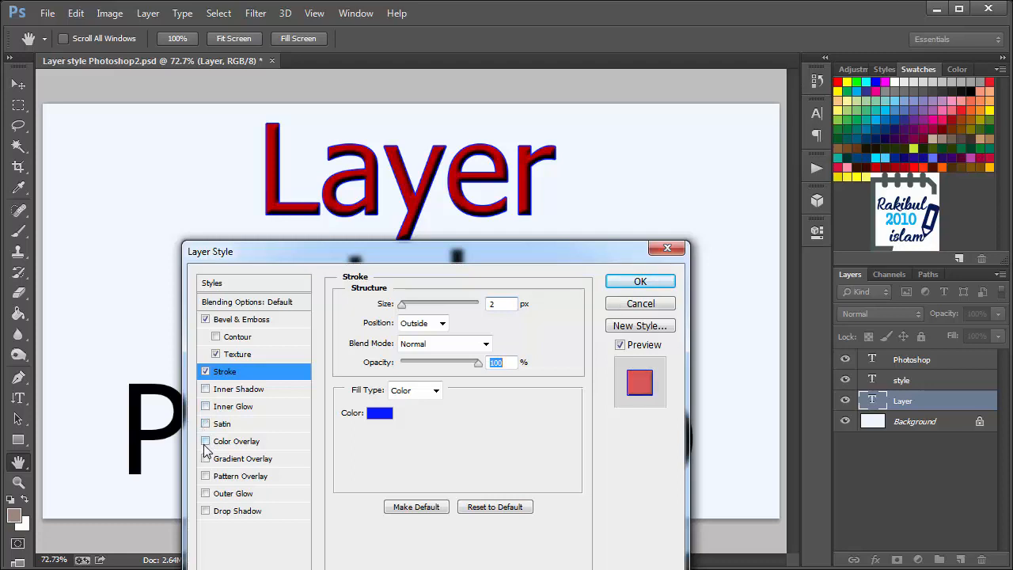
pyautogui.click(205, 440)
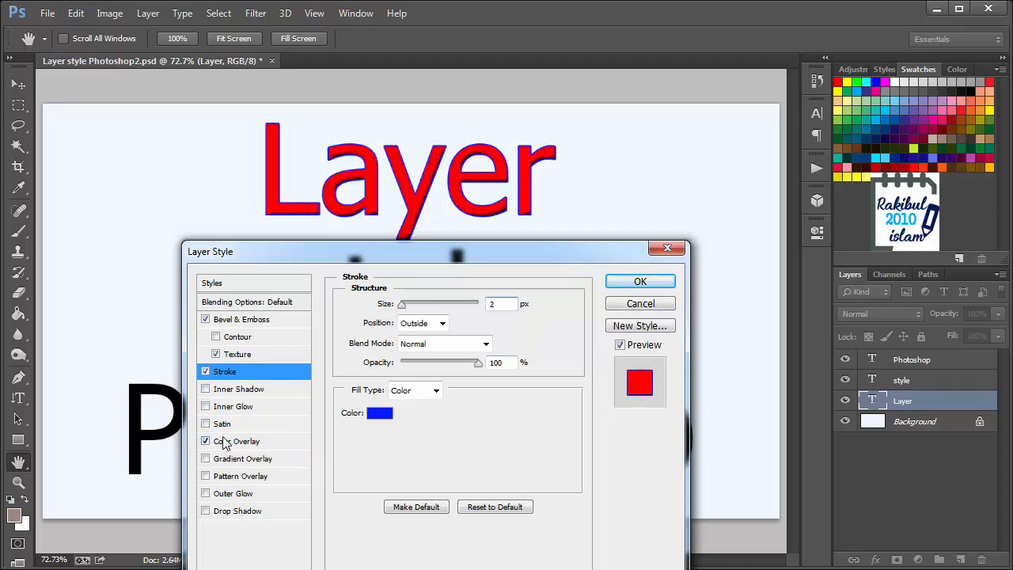
pyautogui.click(235, 440)
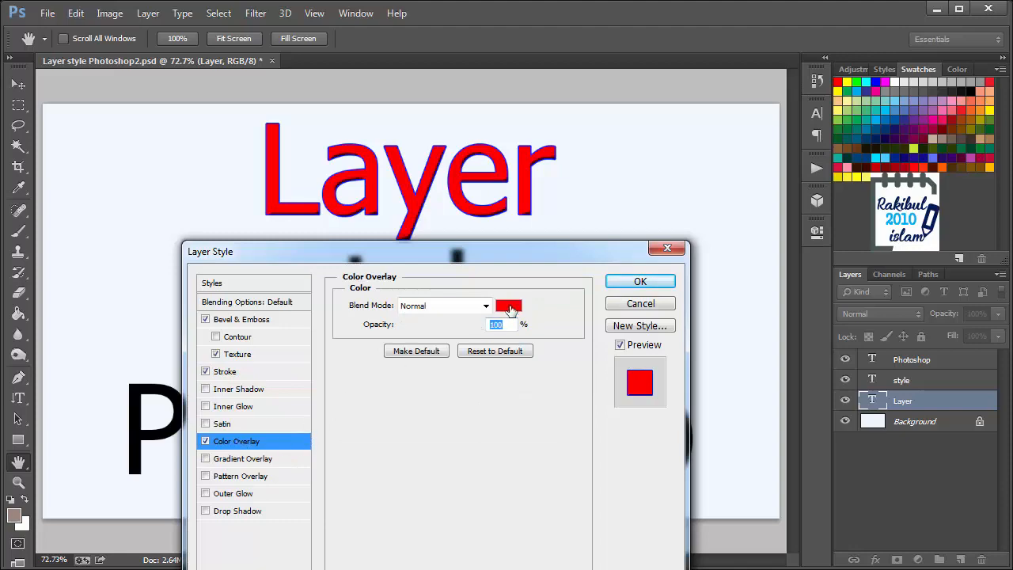
pyautogui.click(505, 307)
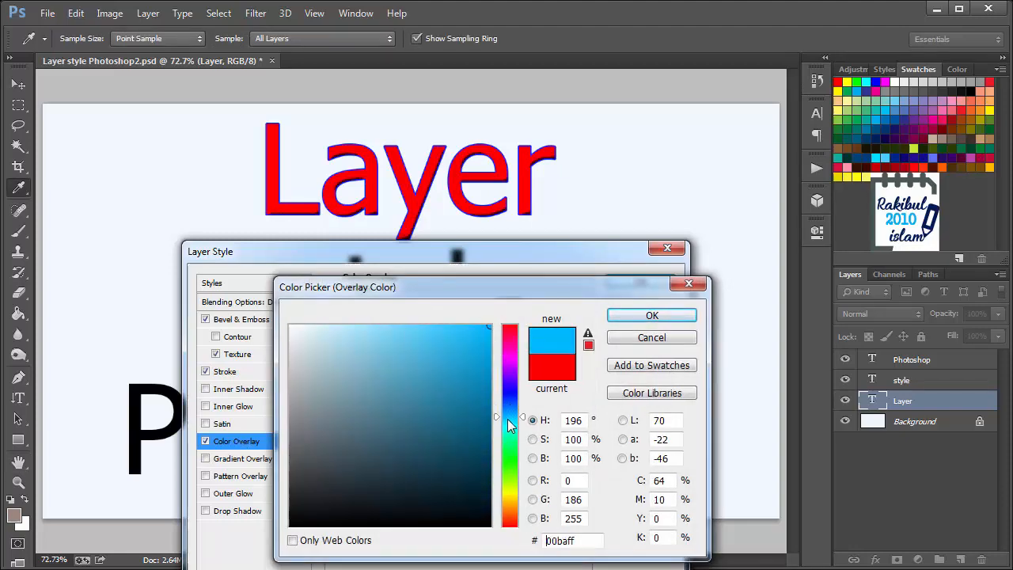
pyautogui.click(653, 315)
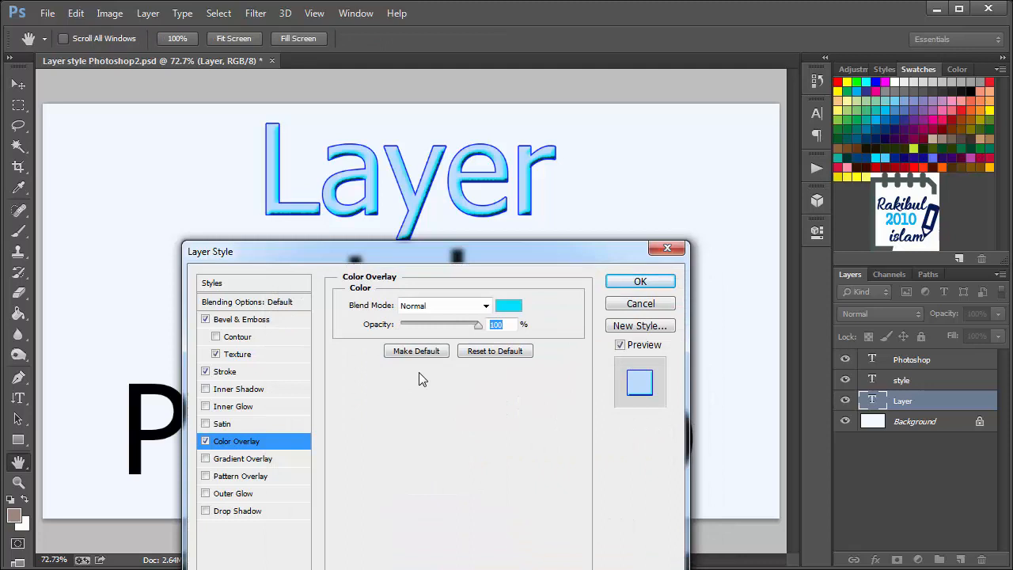
pyautogui.moveTo(478, 323); pyautogui.dragTo(447, 323)
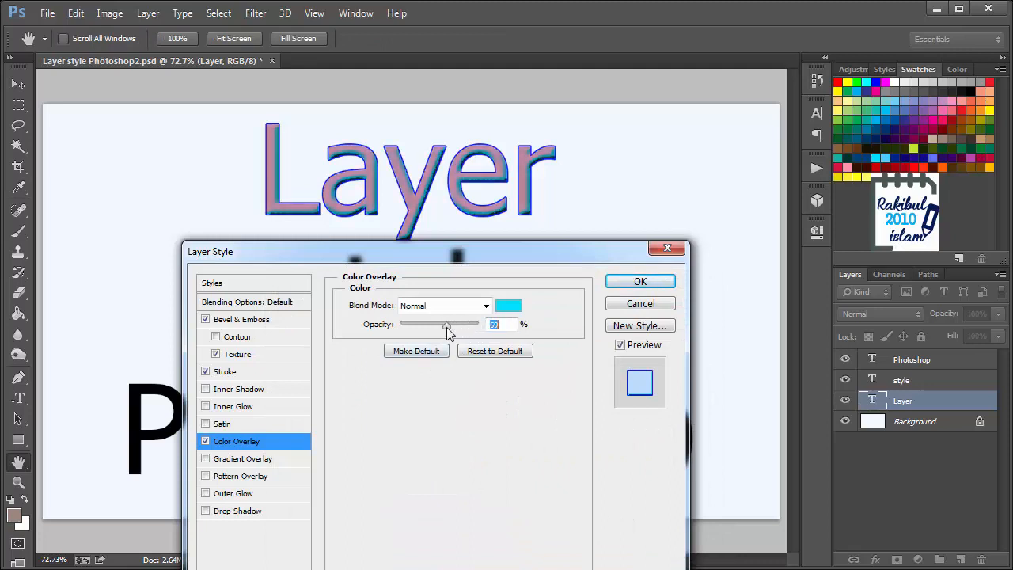
pyautogui.moveTo(450, 323); pyautogui.dragTo(435, 323)
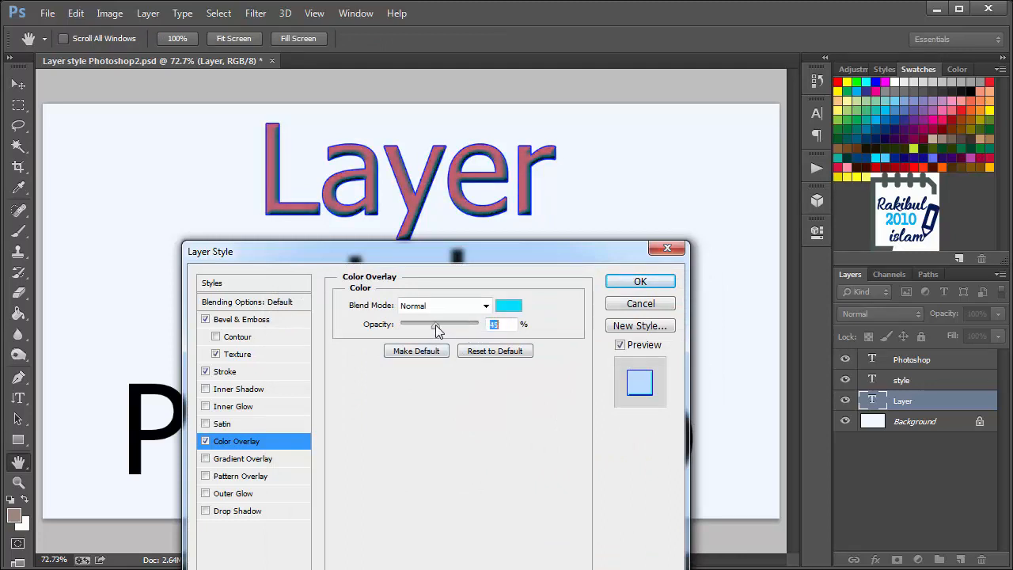
pyautogui.moveTo(440, 323); pyautogui.dragTo(434, 323)
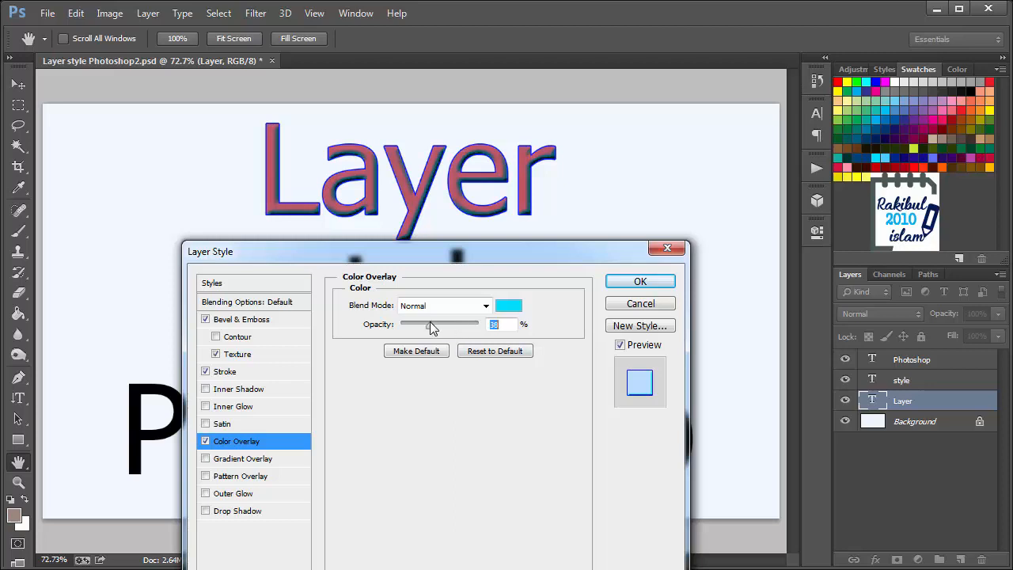
pyautogui.click(206, 440)
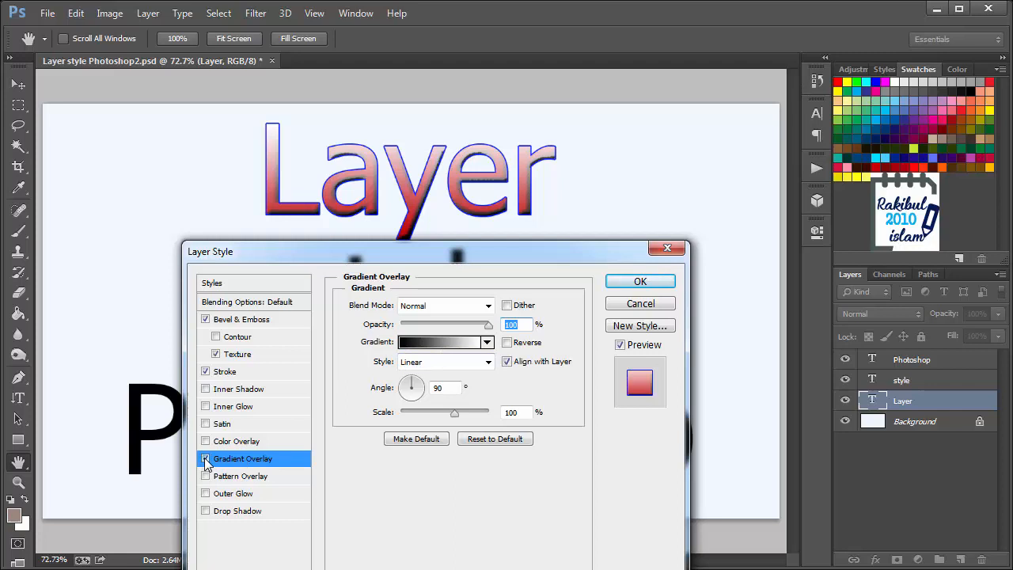
# - Discard the gradient and pattern overlays and enable a default drop shadow
pyautogui.click(206, 459)
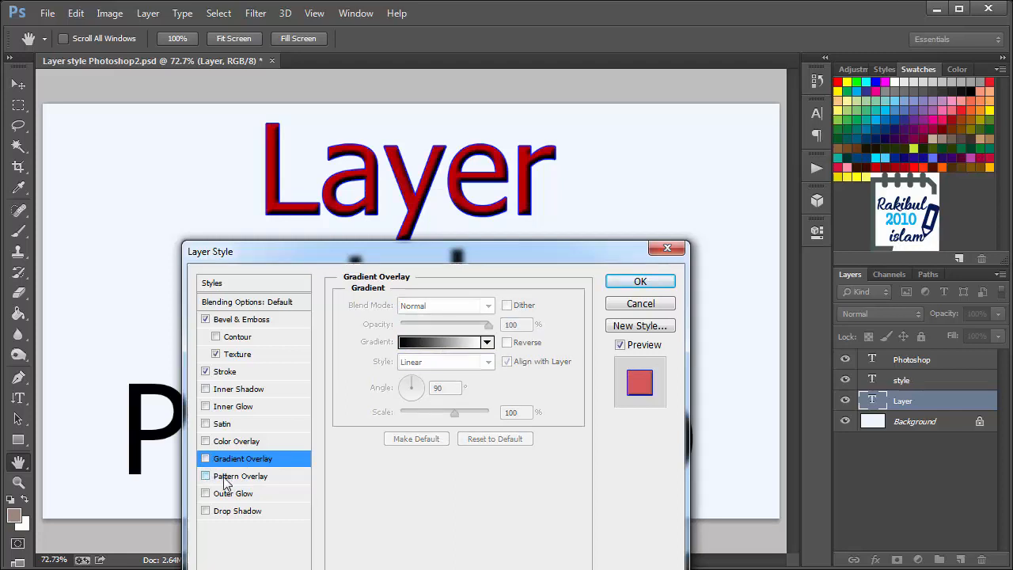
pyautogui.click(206, 475)
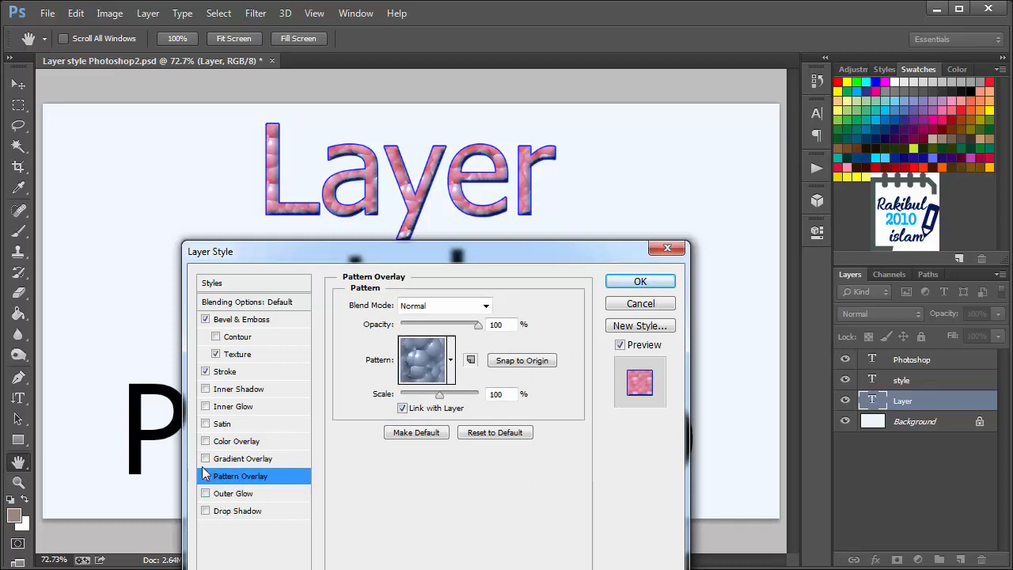
pyautogui.click(206, 475)
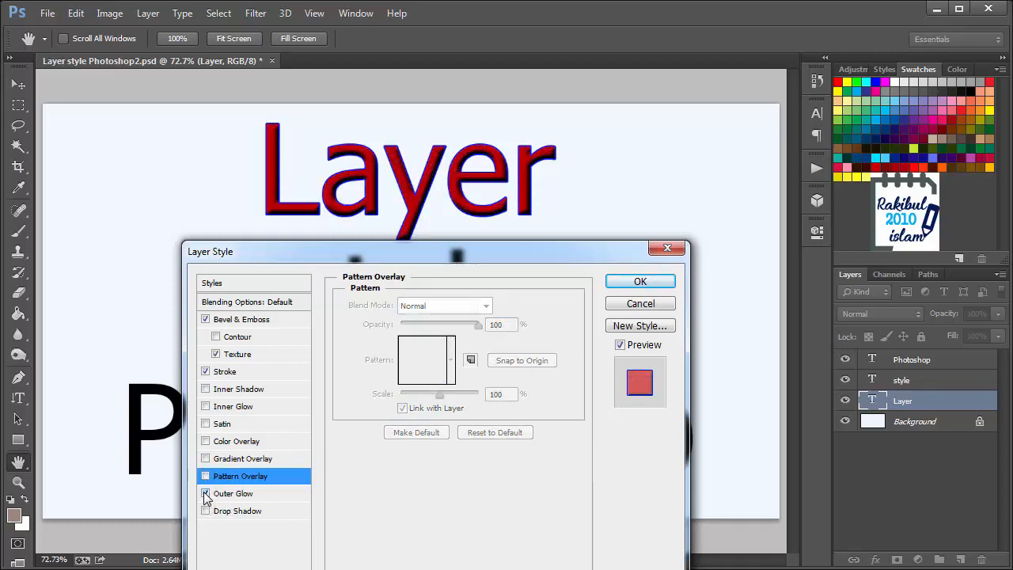
pyautogui.click(237, 510)
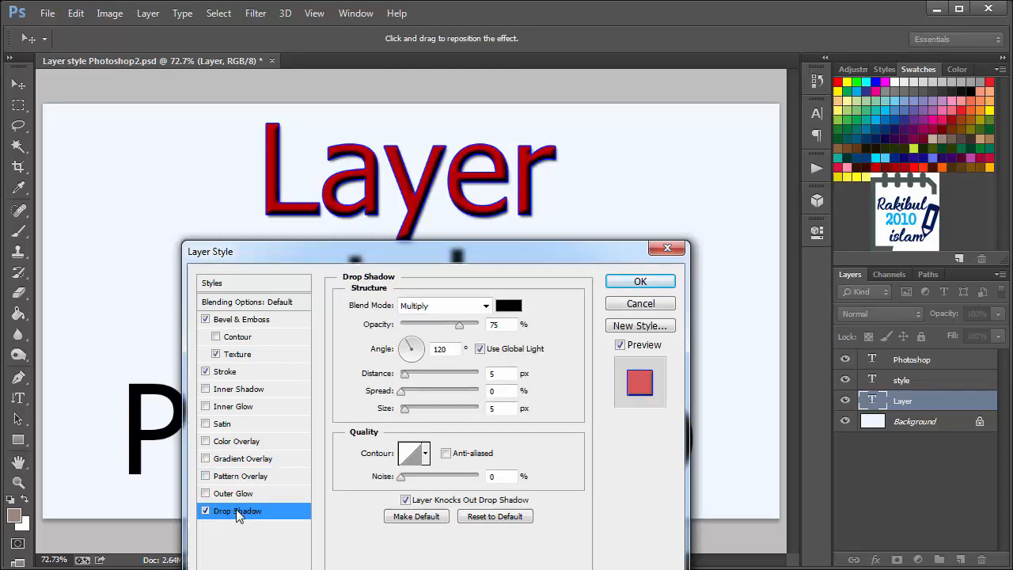
pyautogui.moveTo(240, 352)
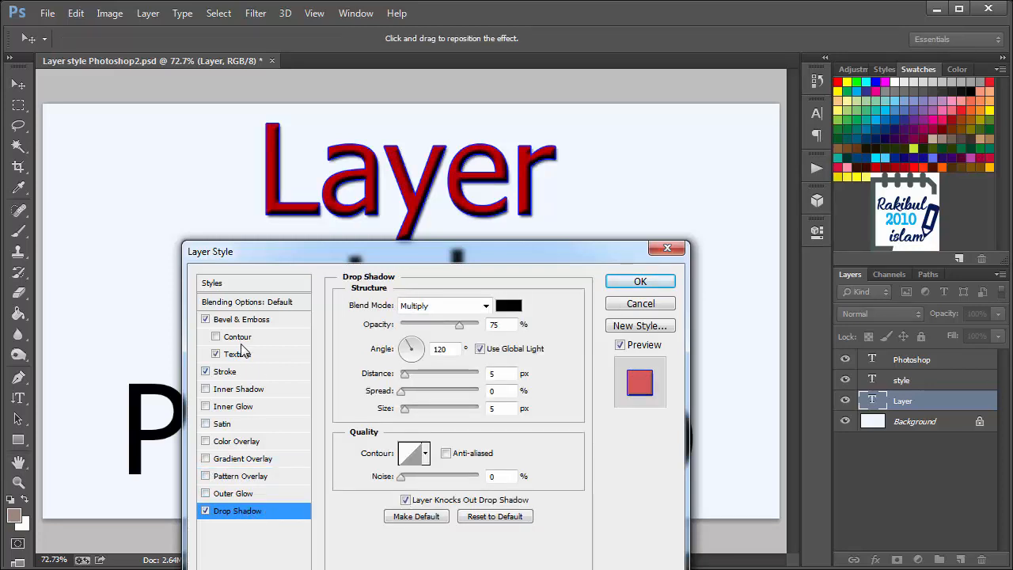
pyautogui.moveTo(250, 392)
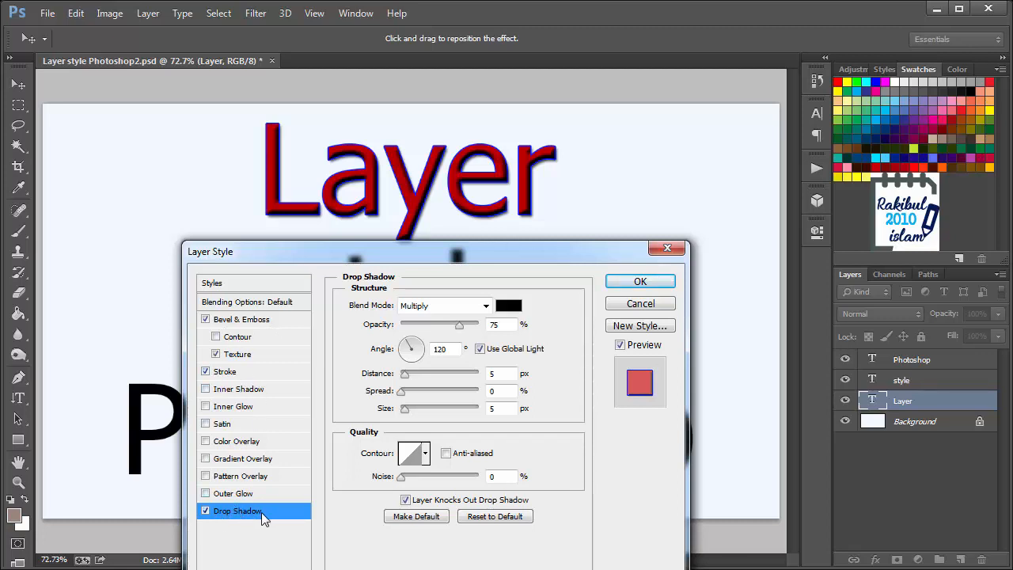
pyautogui.moveTo(256, 522)
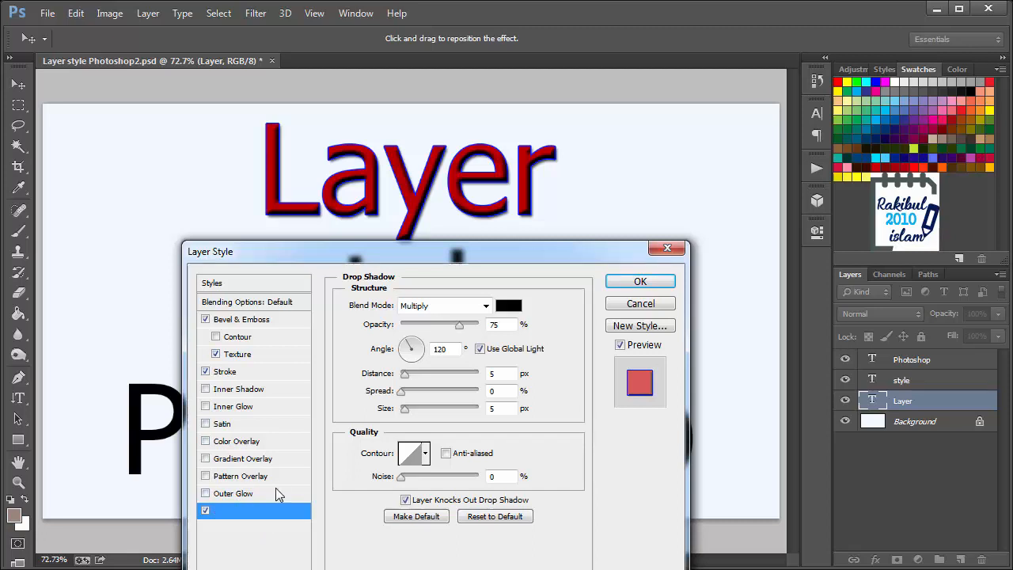
# - Tune the drop shadow to 133° angle, 9 px distance, 22% spread and a smaller size
pyautogui.click(237, 509)
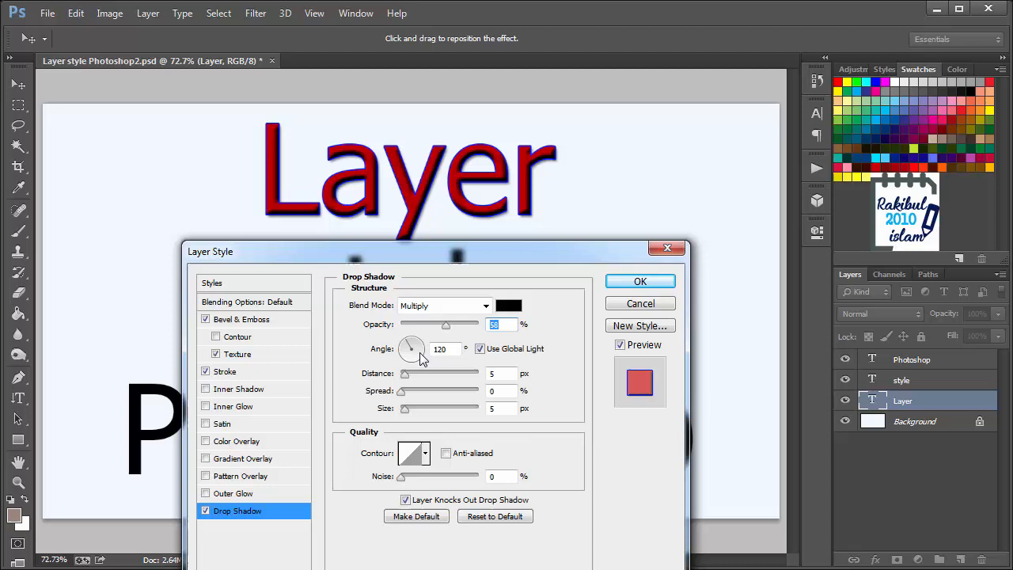
pyautogui.moveTo(418, 341); pyautogui.dragTo(412, 355)
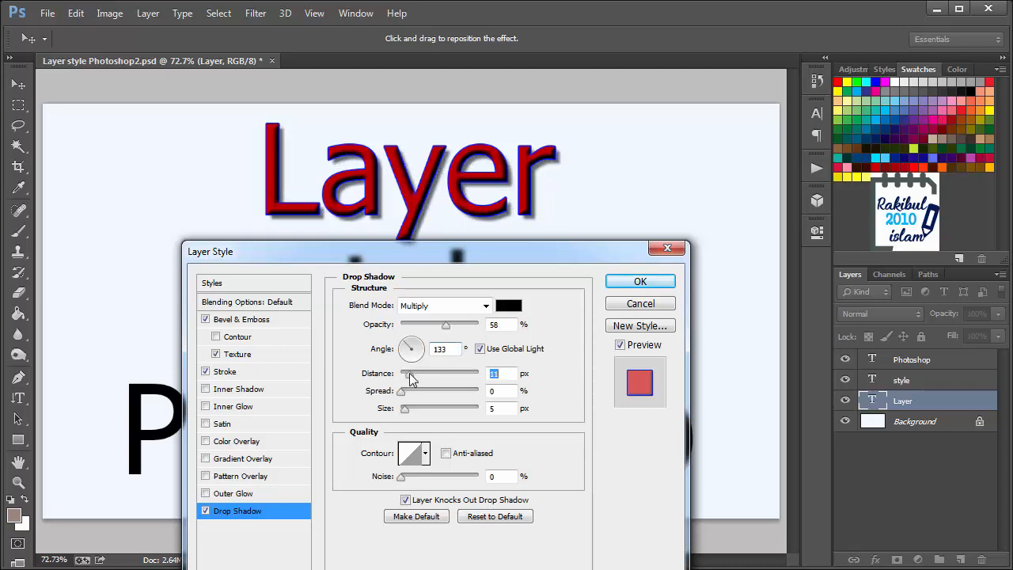
pyautogui.moveTo(411, 378); pyautogui.dragTo(424, 379)
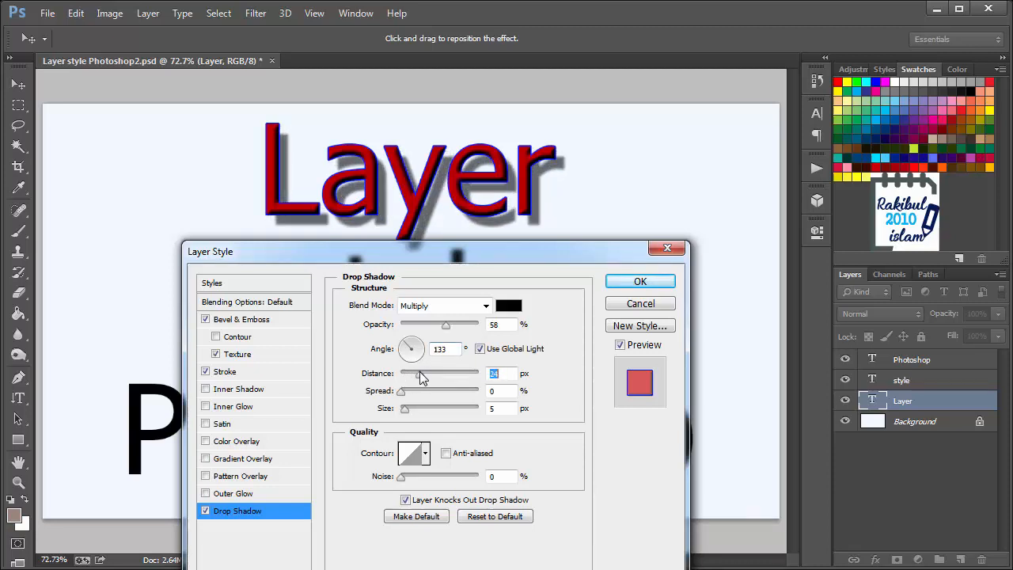
pyautogui.moveTo(424, 374); pyautogui.dragTo(408, 374)
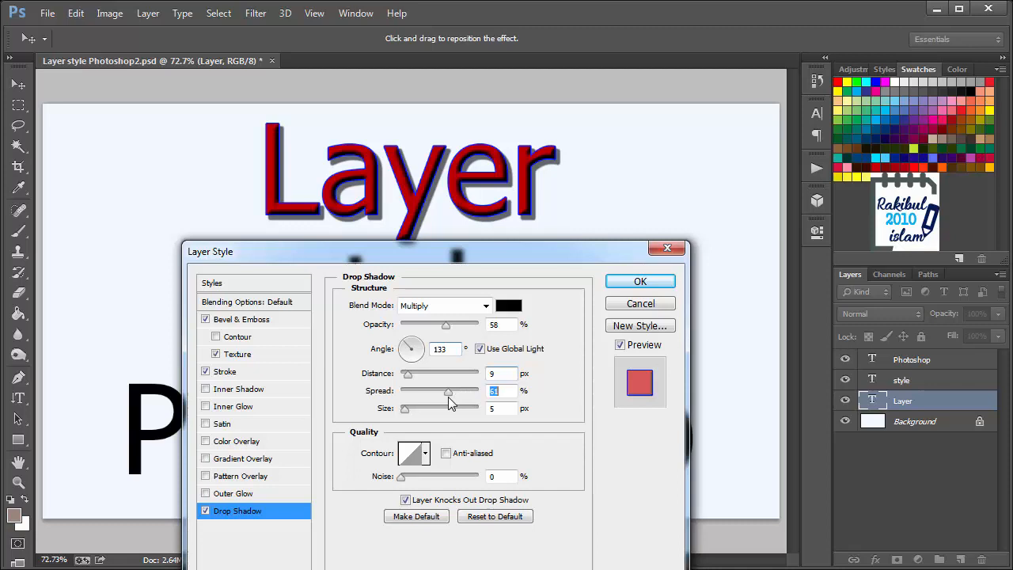
pyautogui.moveTo(446, 391); pyautogui.dragTo(419, 391)
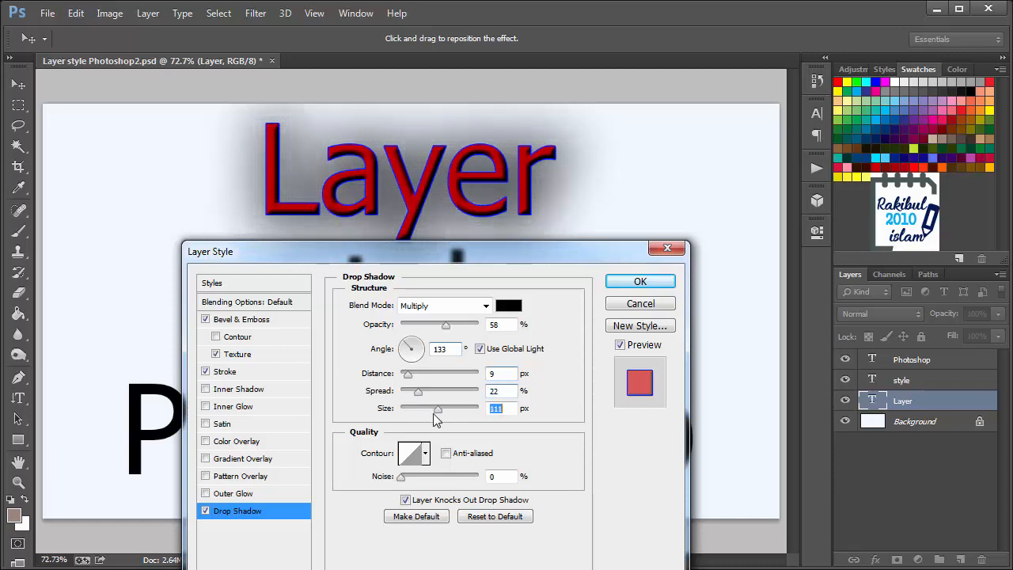
pyautogui.moveTo(437, 408); pyautogui.dragTo(419, 409)
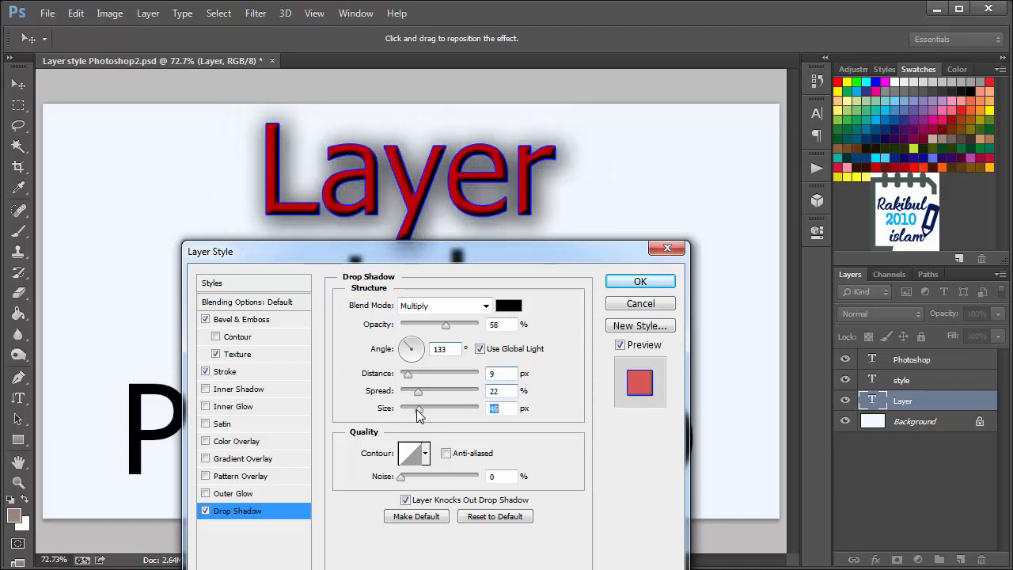
pyautogui.moveTo(420, 408); pyautogui.dragTo(411, 409)
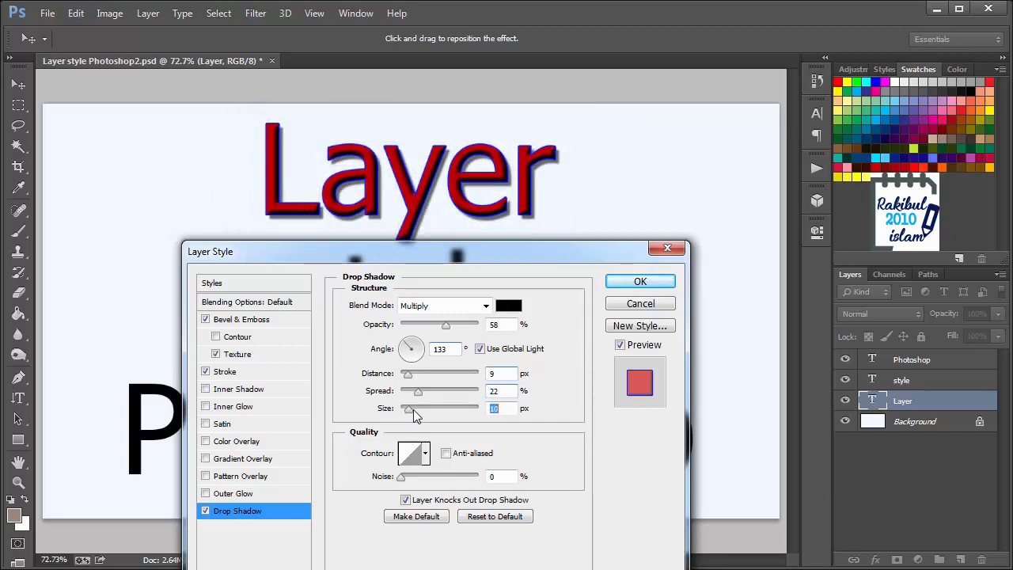
pyautogui.moveTo(415, 409); pyautogui.dragTo(399, 409)
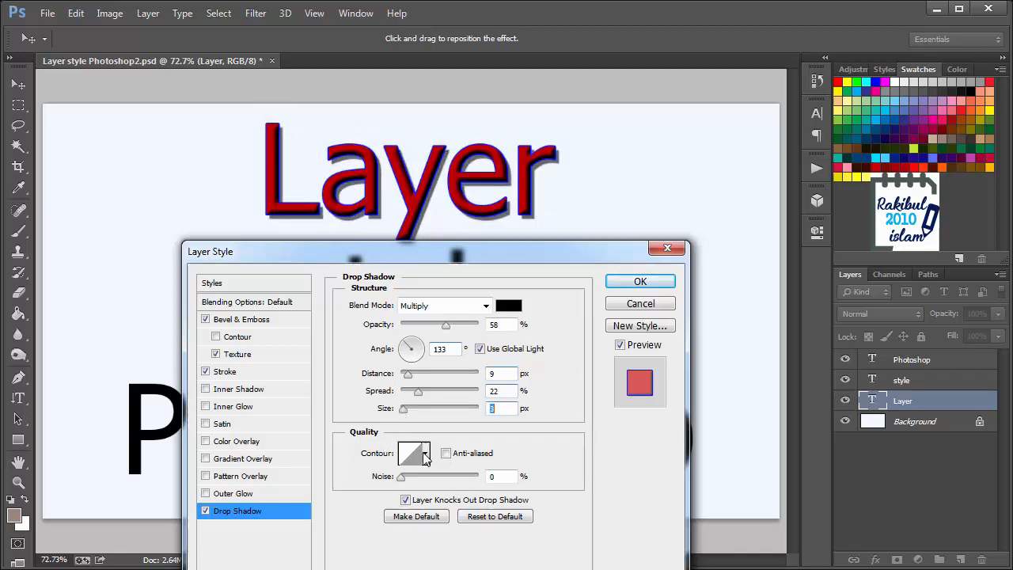
# - Pick a different shadow contour and commit all the layer style effects with OK
pyautogui.click(424, 453)
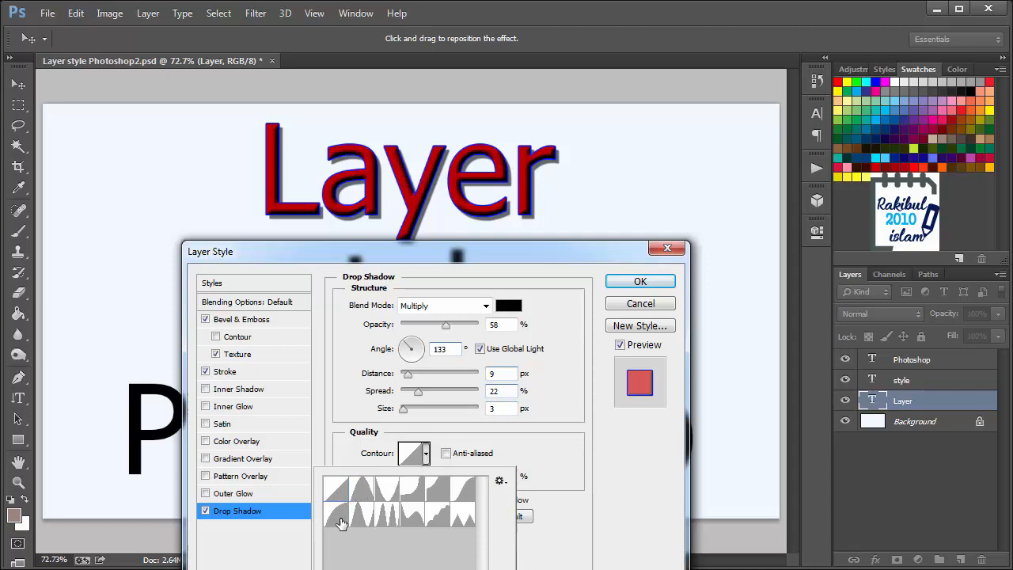
pyautogui.click(411, 499)
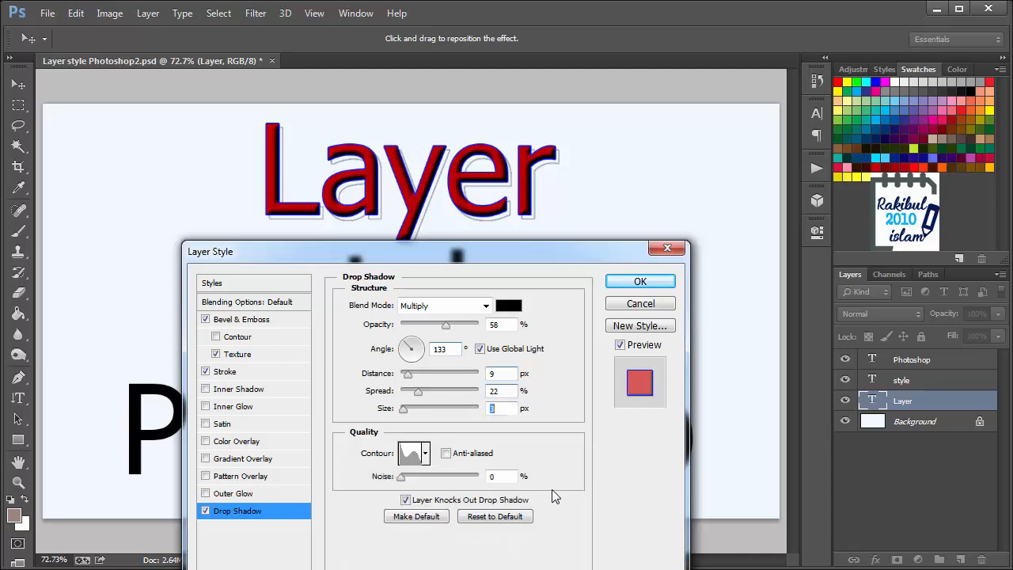
pyautogui.moveTo(315, 333)
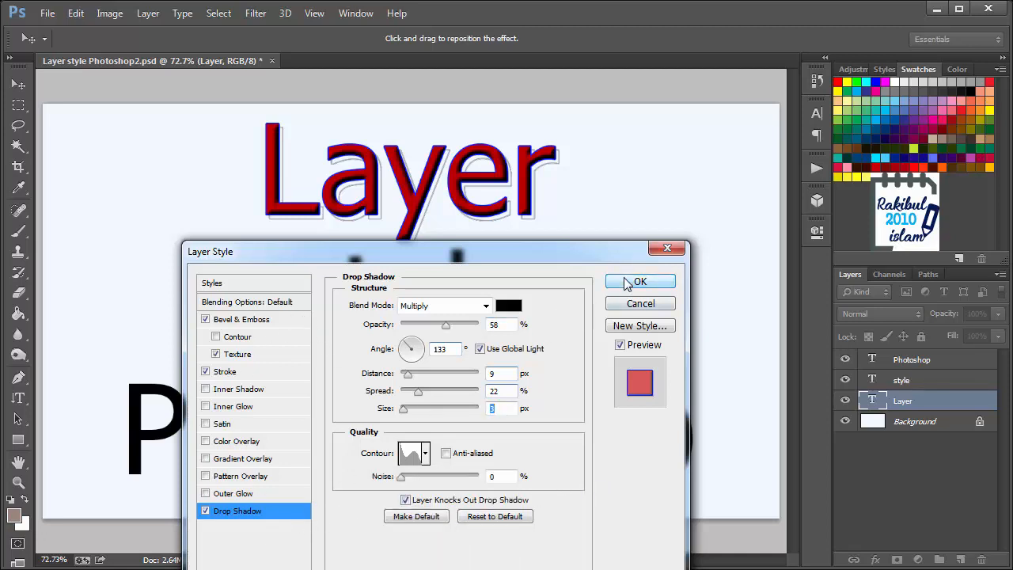
pyautogui.click(640, 282)
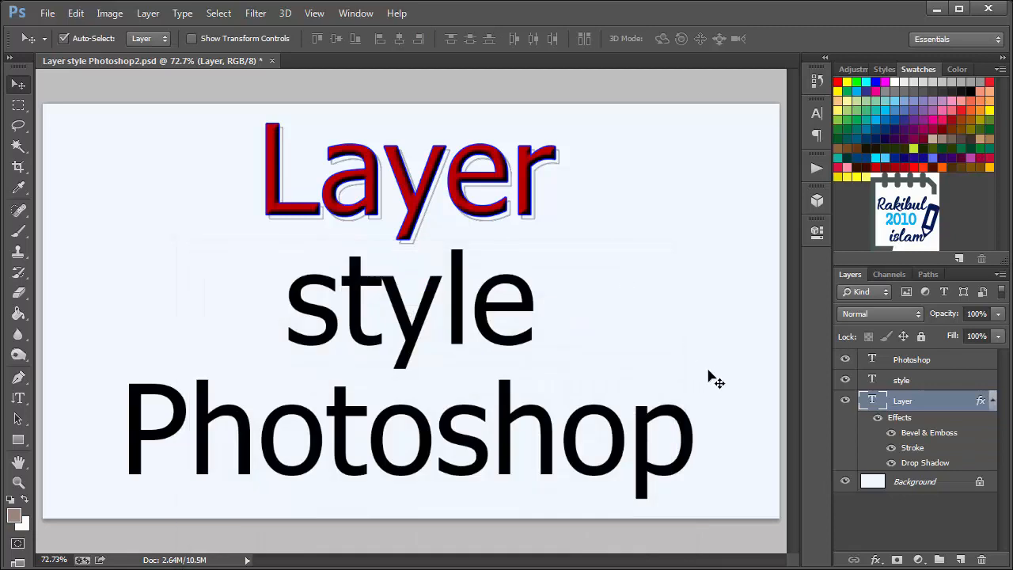
pyautogui.moveTo(899, 424)
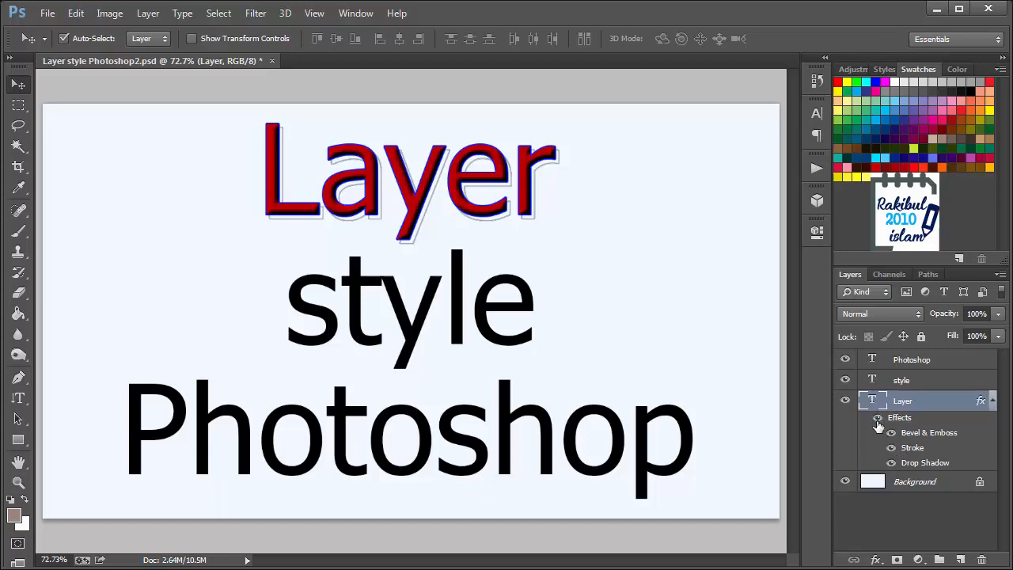
pyautogui.moveTo(877, 418)
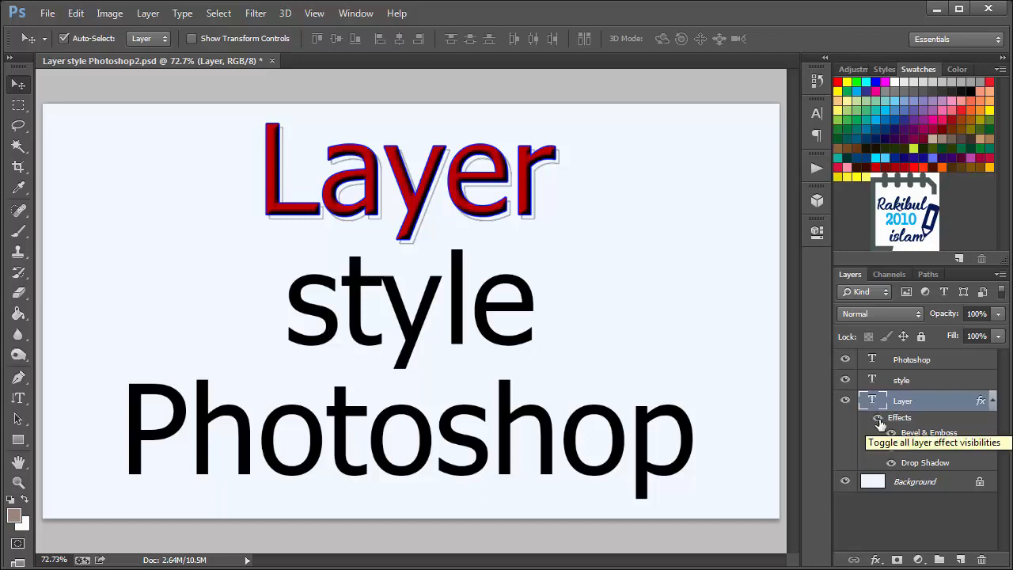
pyautogui.click(879, 418)
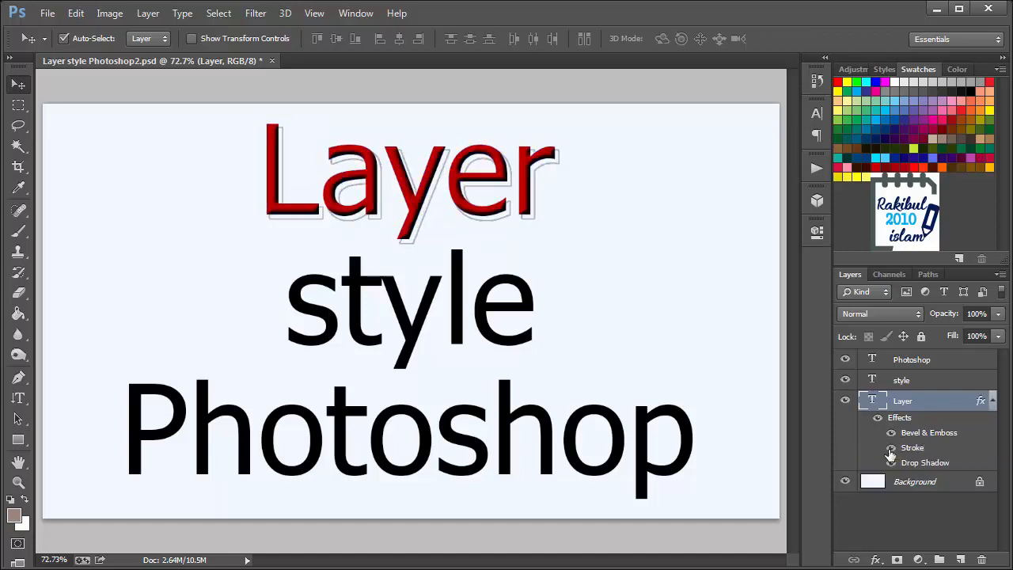
pyautogui.click(891, 462)
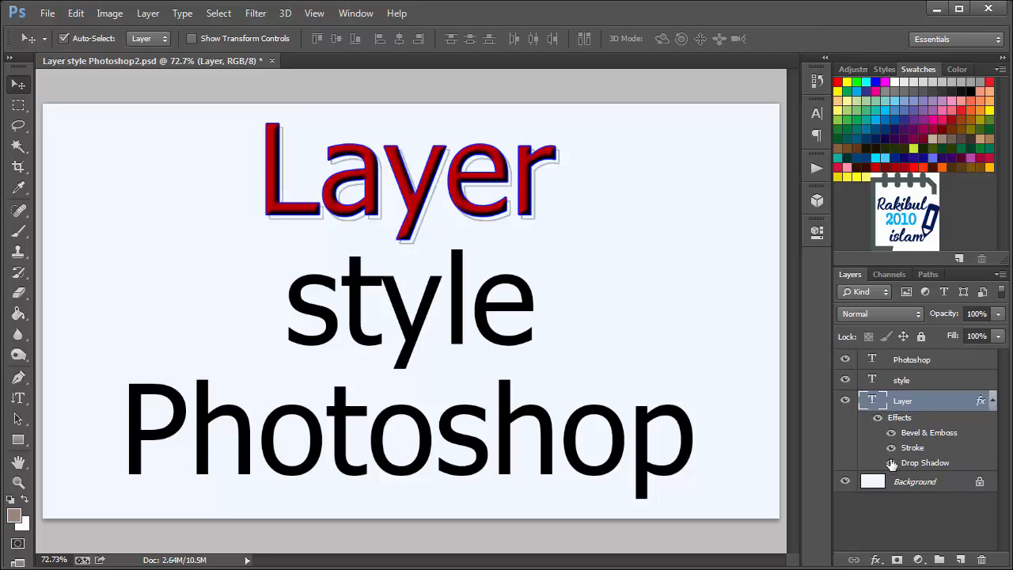
pyautogui.moveTo(915, 430)
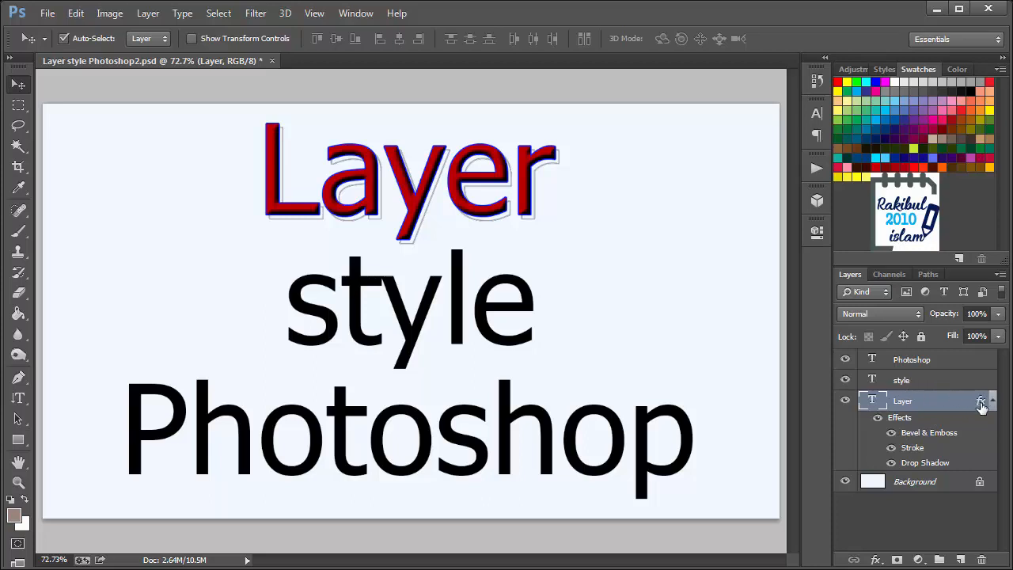
pyautogui.moveTo(956, 393)
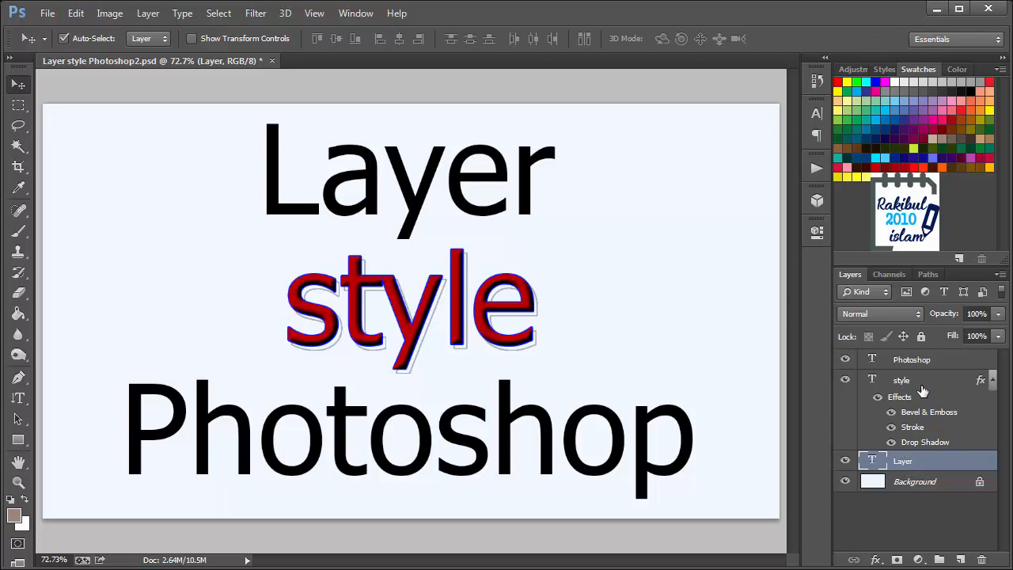
# - Move the bevel, stroke and drop shadow fx from the Layer text onto the style text layer
pyautogui.click(902, 380)
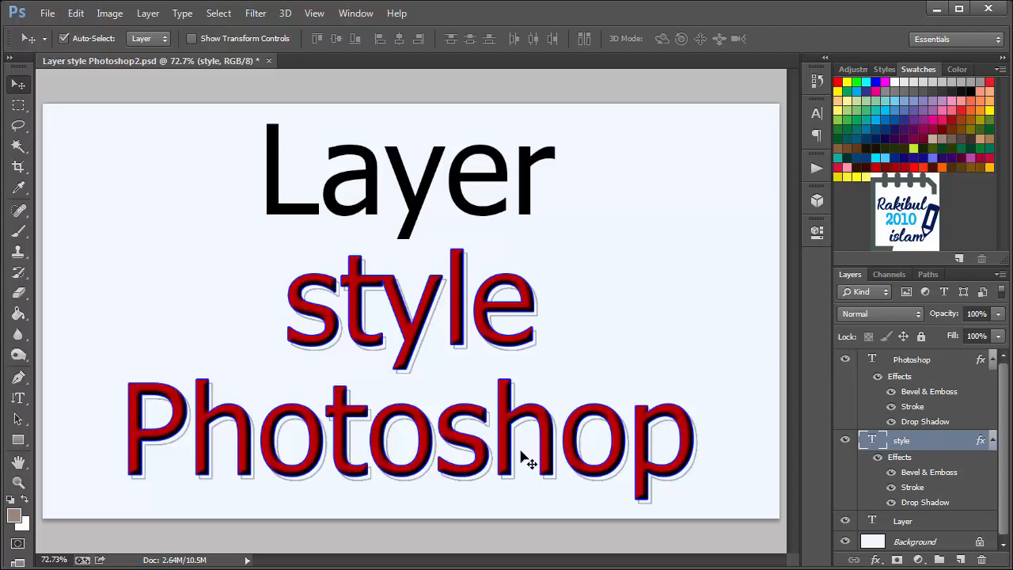
pyautogui.moveTo(551, 456)
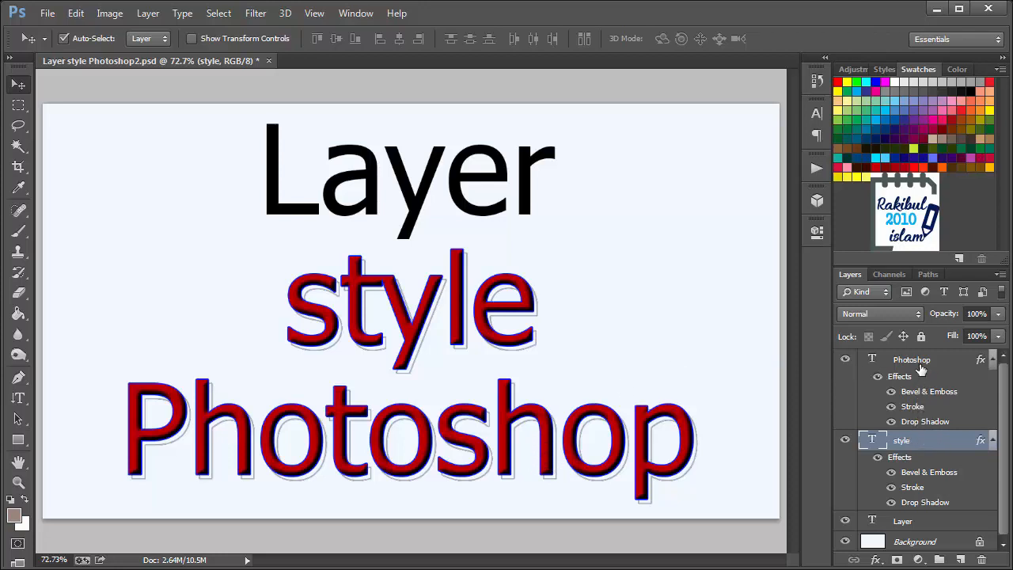
# - Copy the layer style from the Photoshop text and paste it onto the Layer text
pyautogui.rightClick(912, 360)
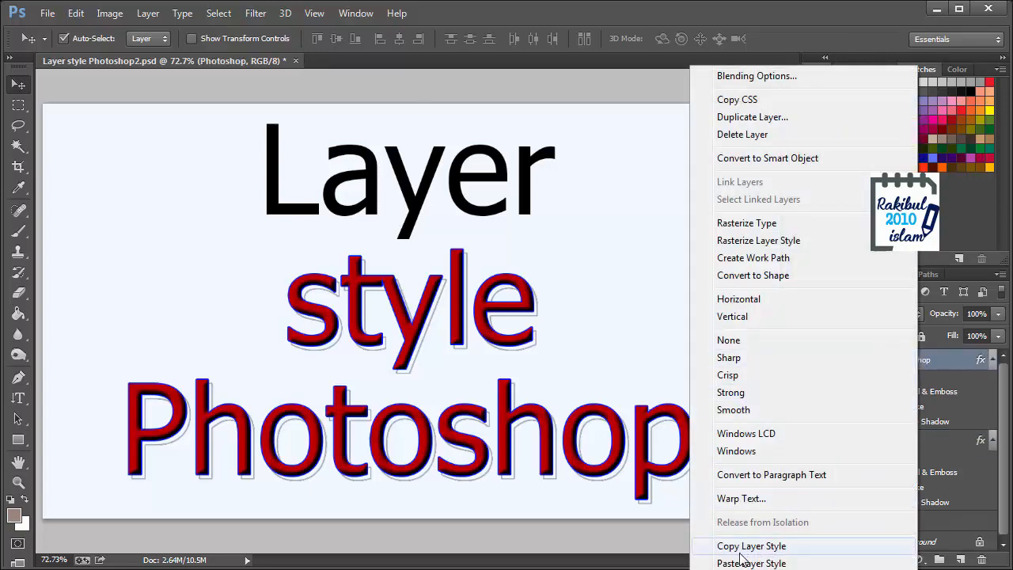
pyautogui.moveTo(774, 551)
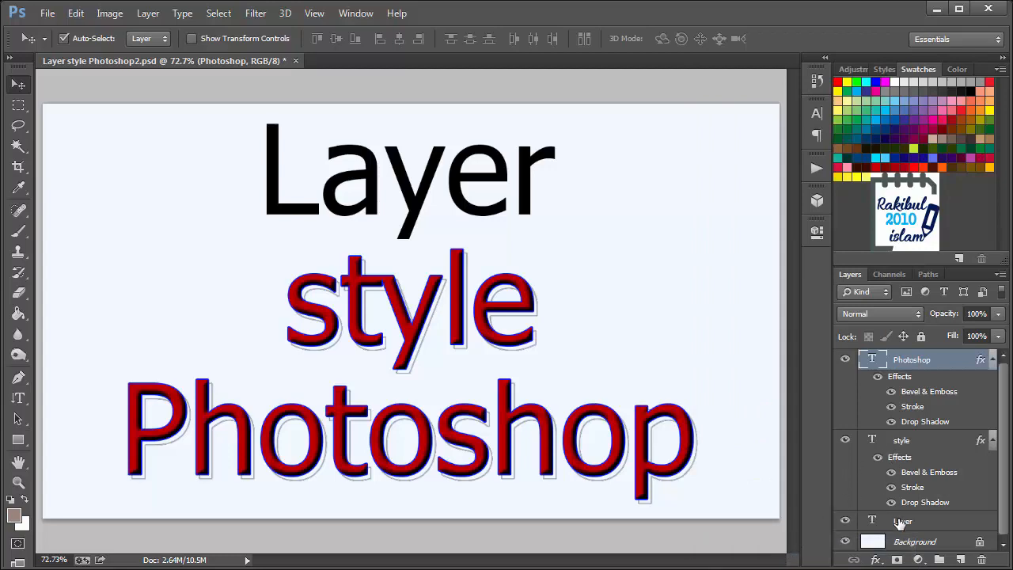
pyautogui.click(903, 521)
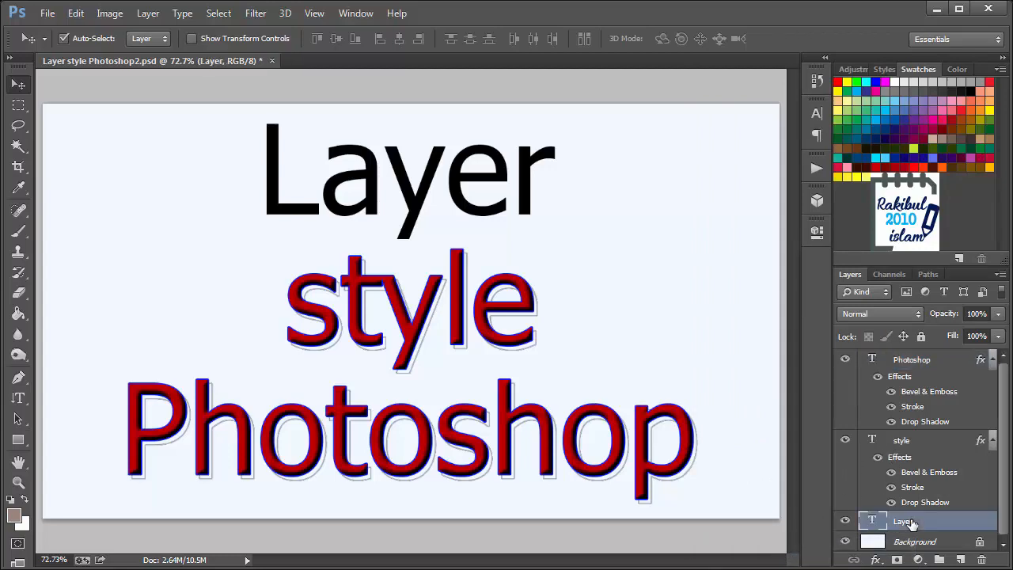
pyautogui.rightClick(904, 521)
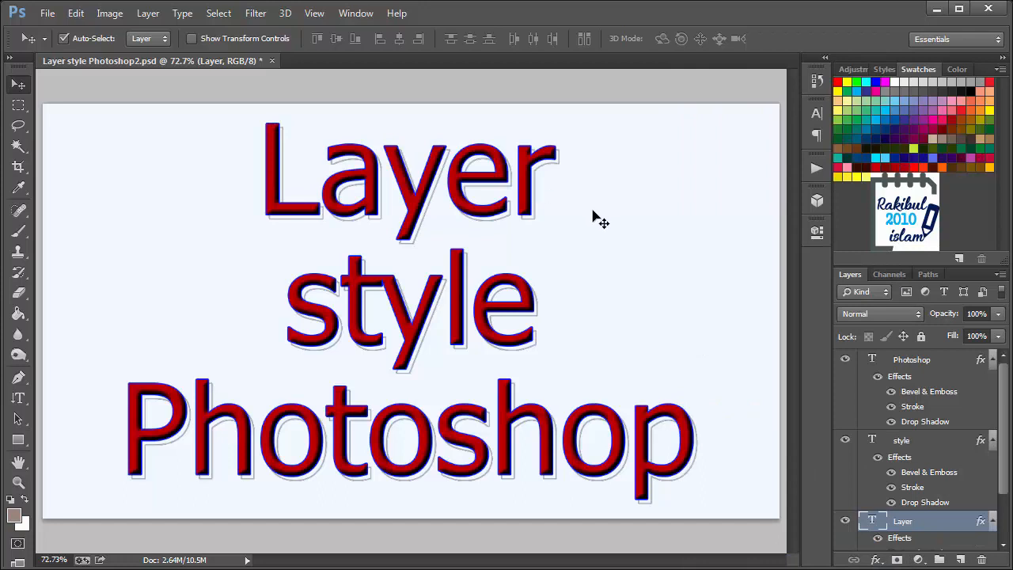
pyautogui.moveTo(747, 345)
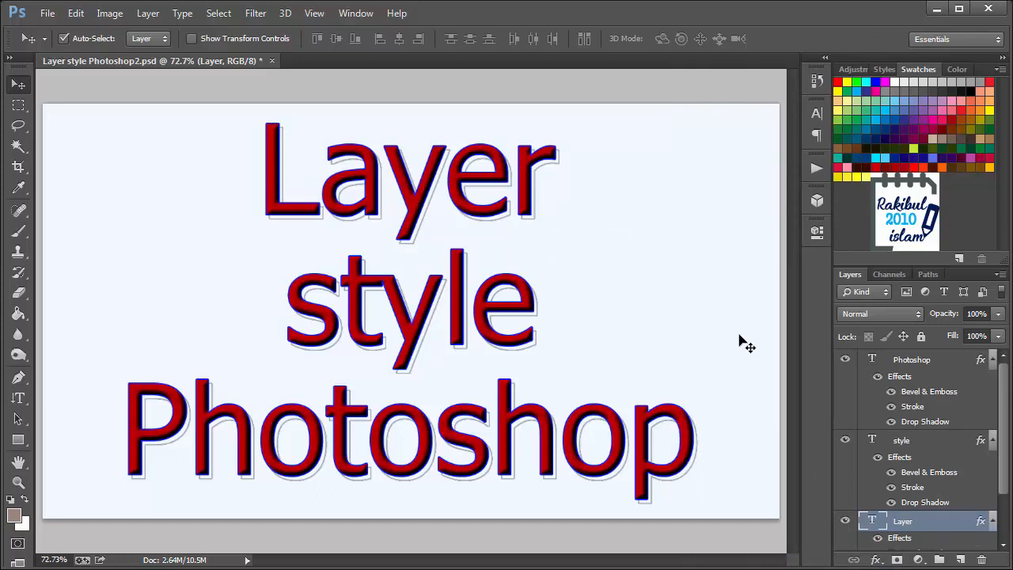
pyautogui.click(912, 360)
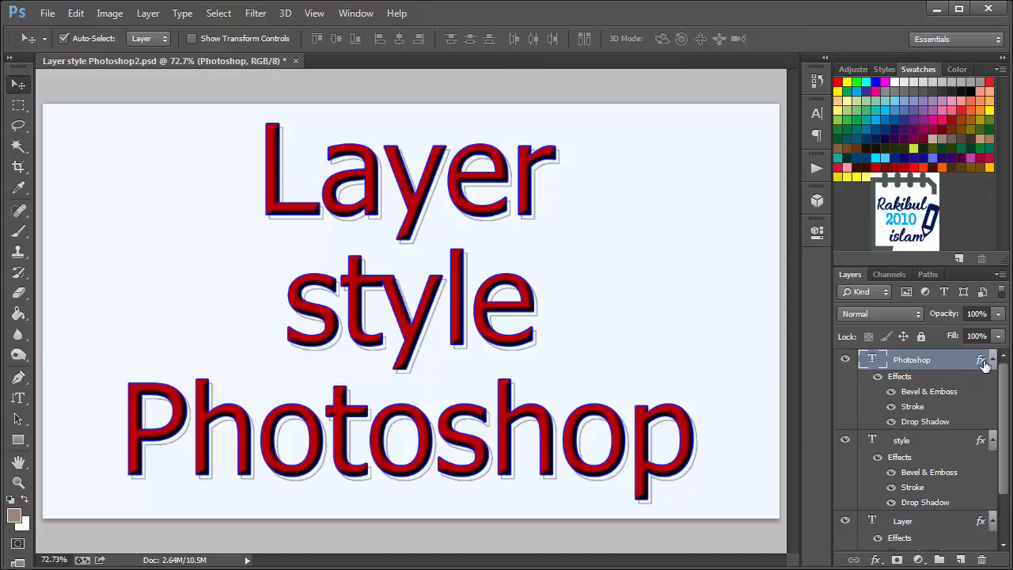
pyautogui.moveTo(981, 361)
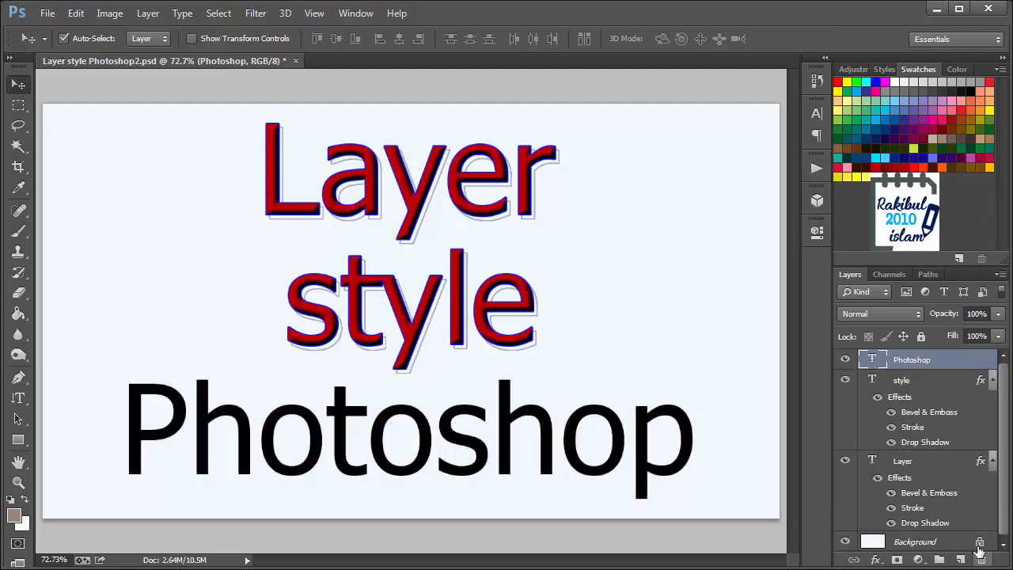
pyautogui.moveTo(589, 487)
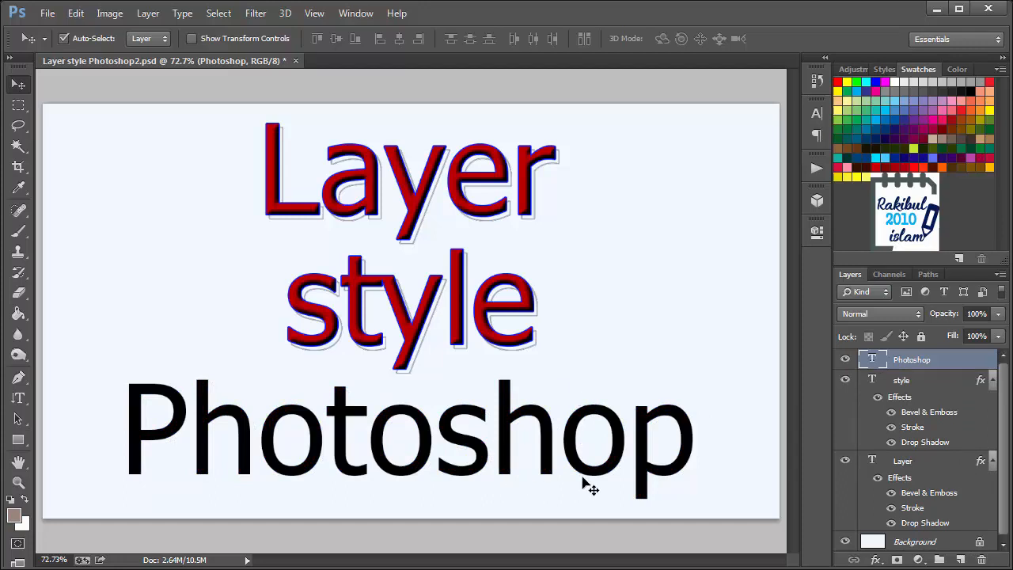
pyautogui.moveTo(915, 382)
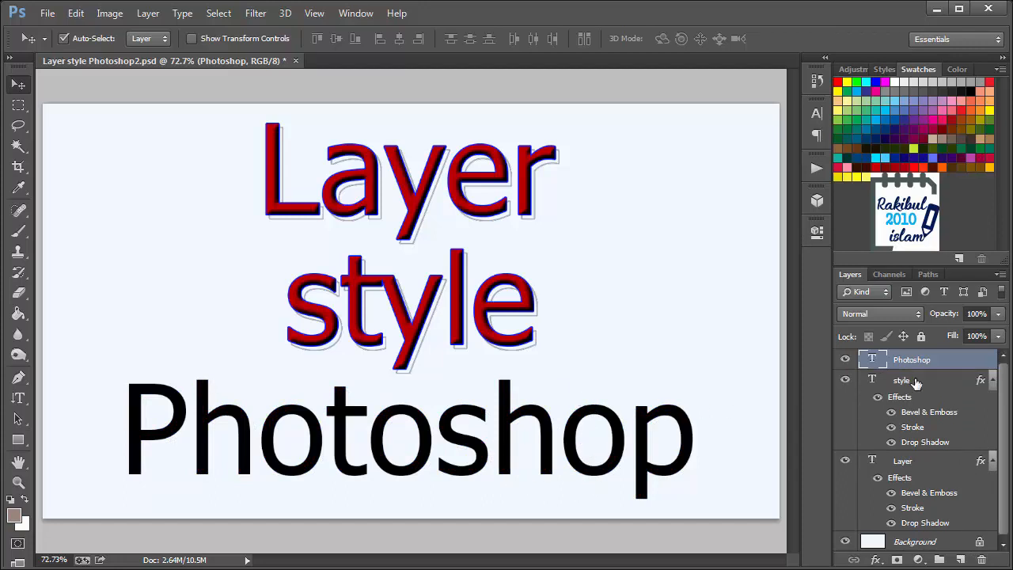
# - Clear the layer style from the style text layer, leaving only Layer with effects
pyautogui.rightClick(902, 380)
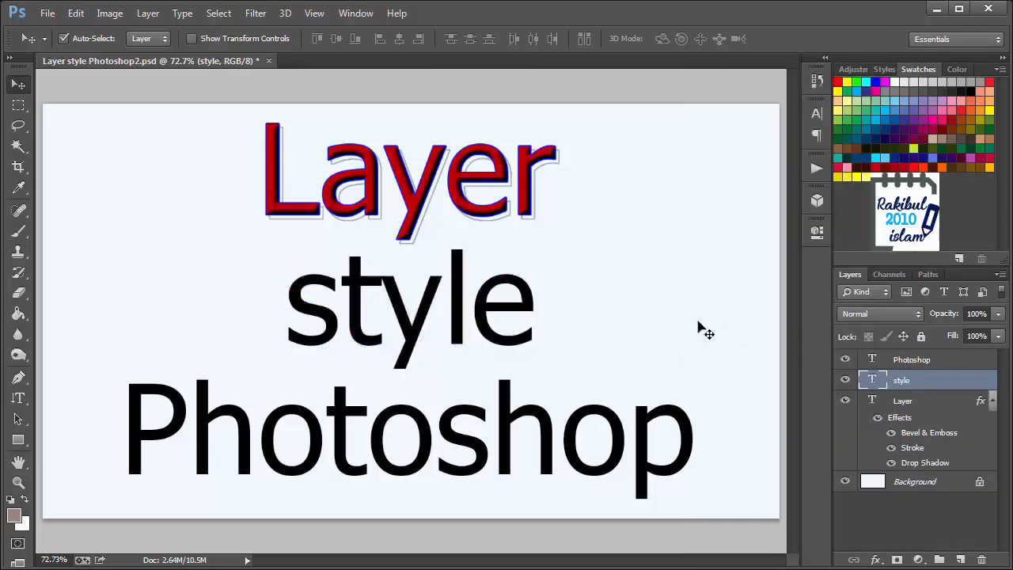
pyautogui.moveTo(741, 358)
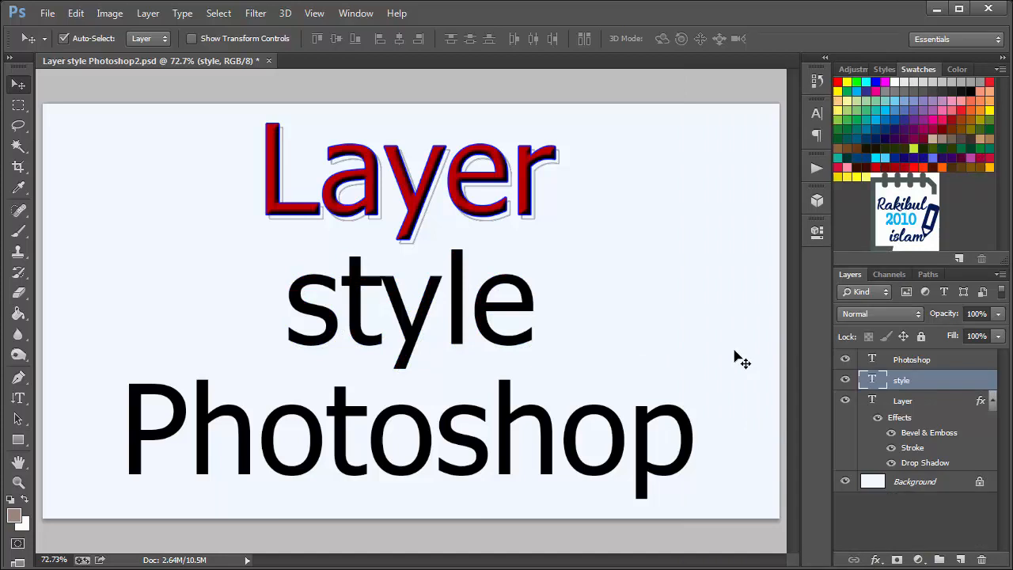